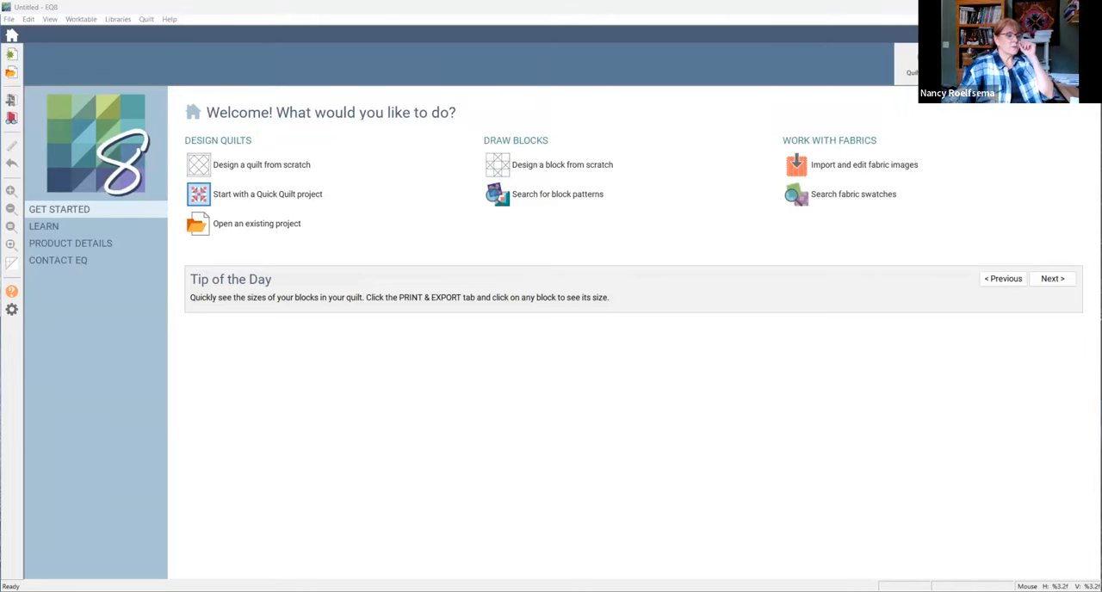
mouse_move(399, 56)
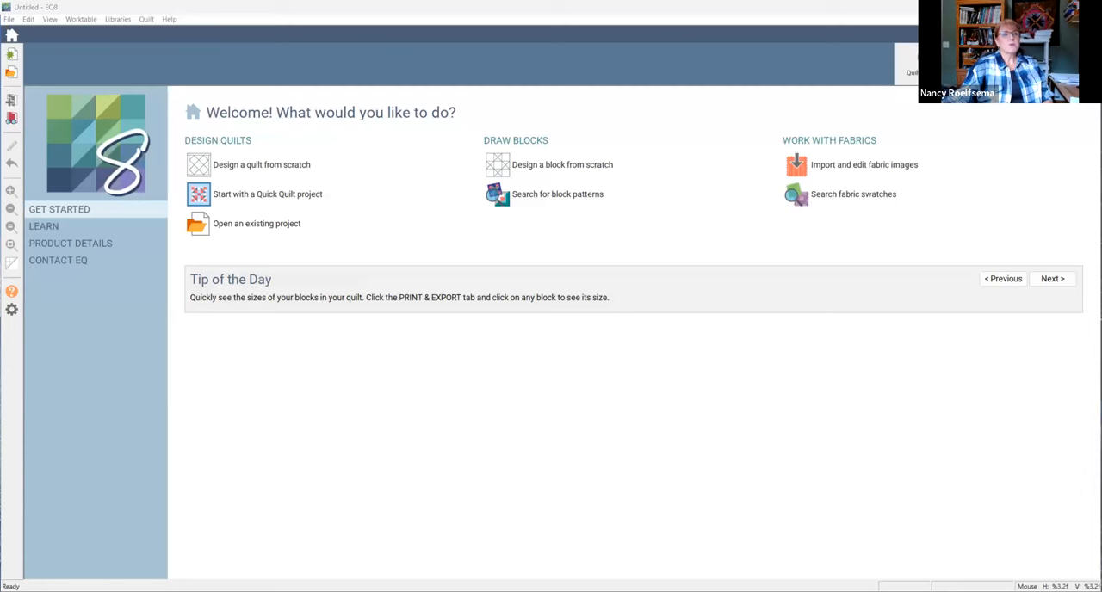
mouse_move(329, 252)
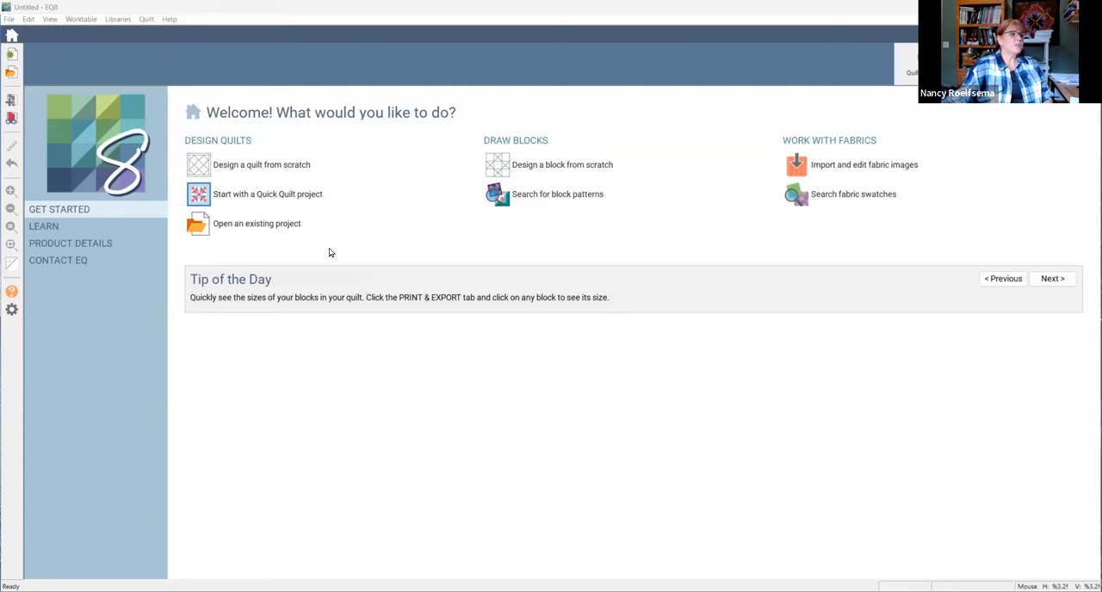
mouse_move(353, 222)
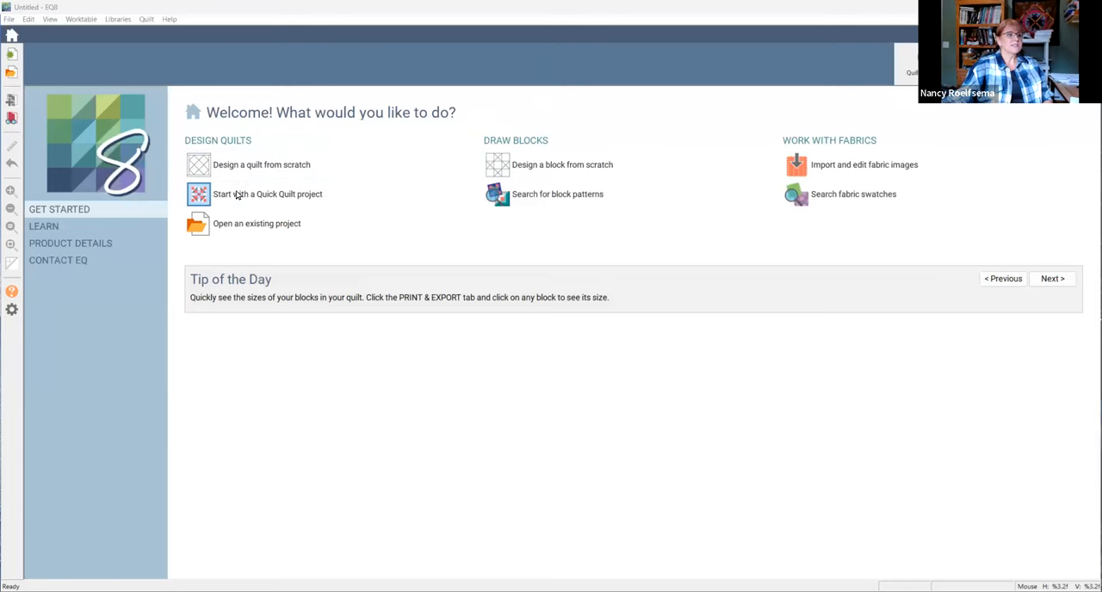
mouse_move(245, 190)
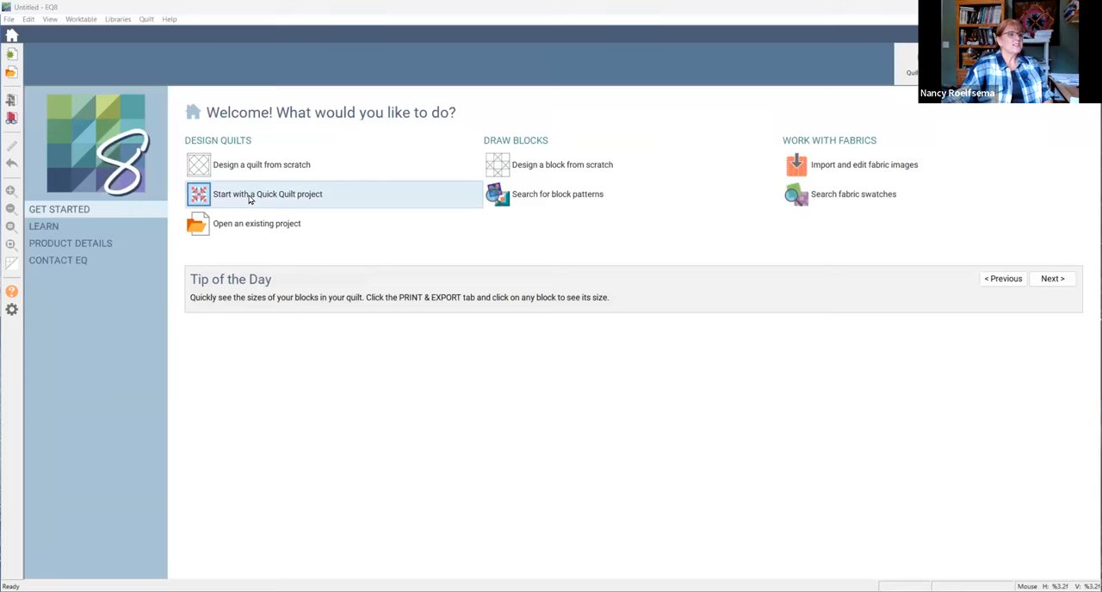
mouse_move(686, 454)
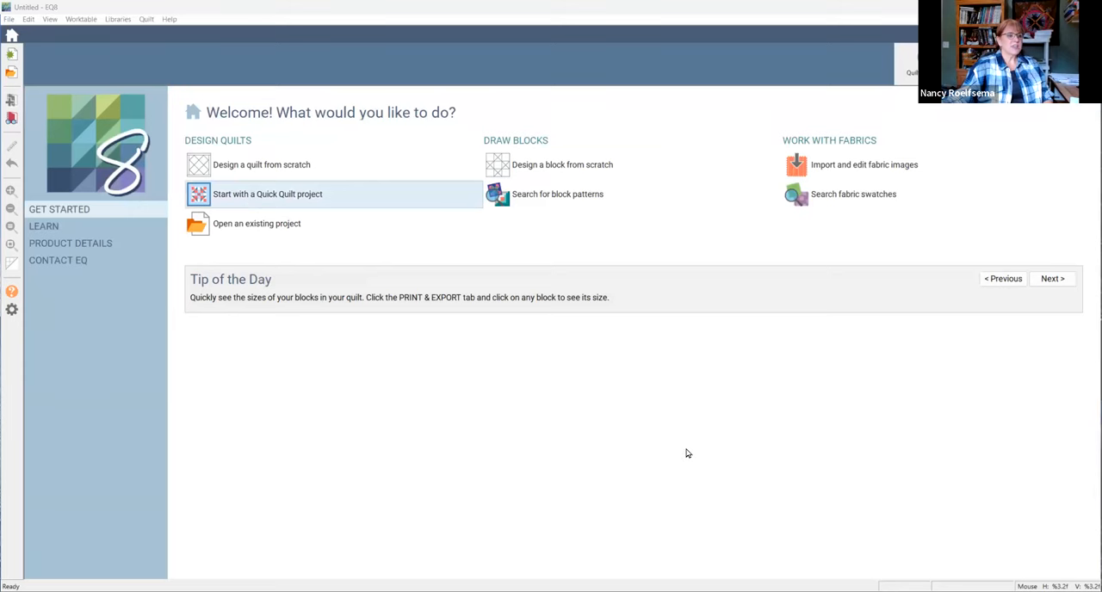
Step: Open the Easy Quilts quick-quilt project and load the Ohio Star & Chain Wall Quilt
click(267, 193)
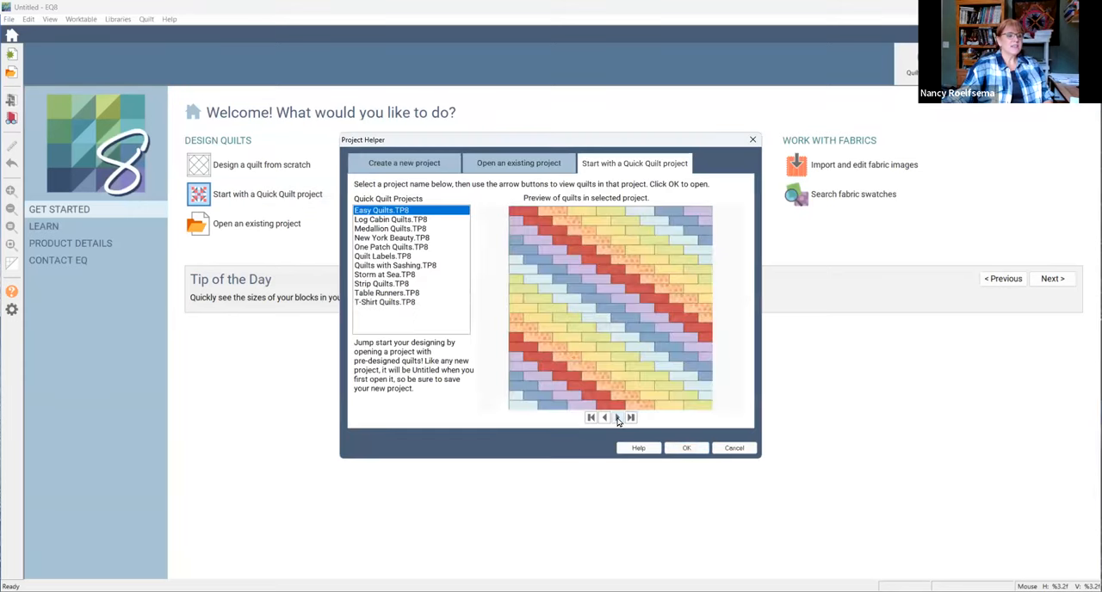
click(629, 417)
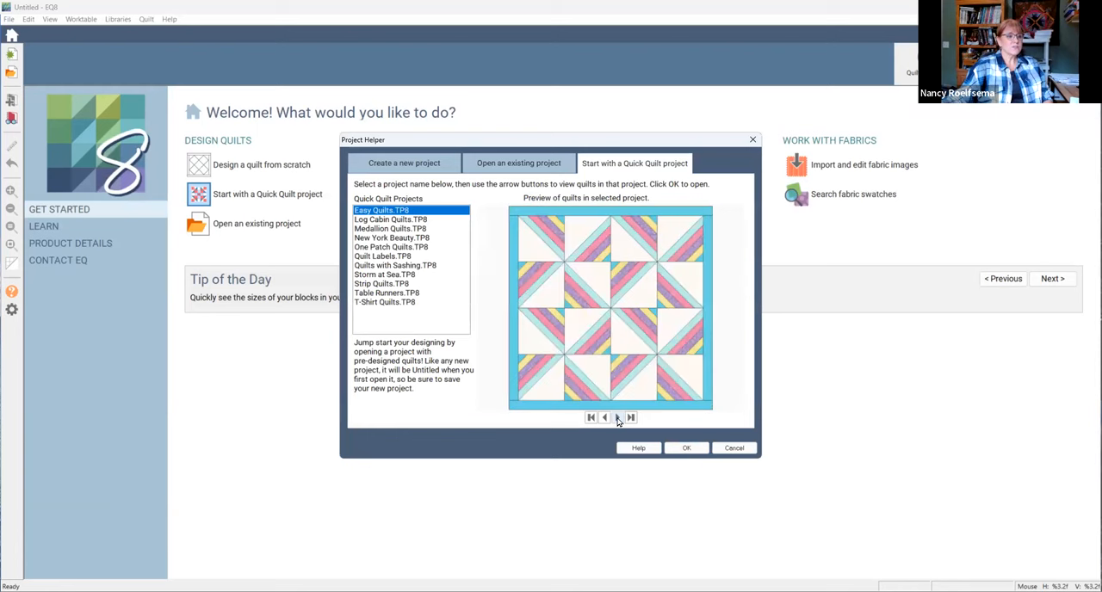
click(617, 418)
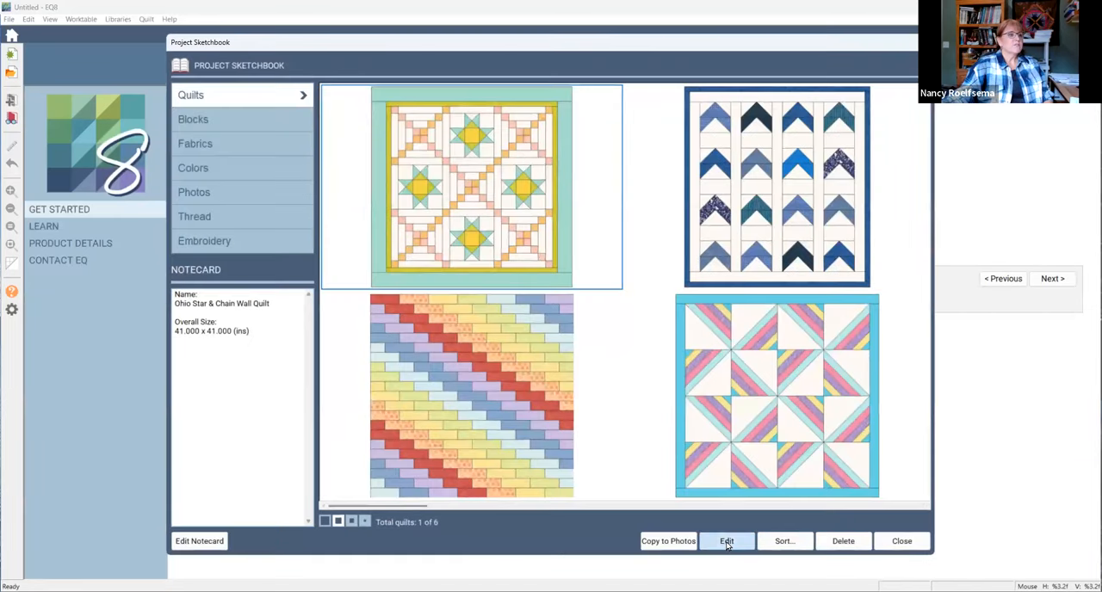
click(726, 541)
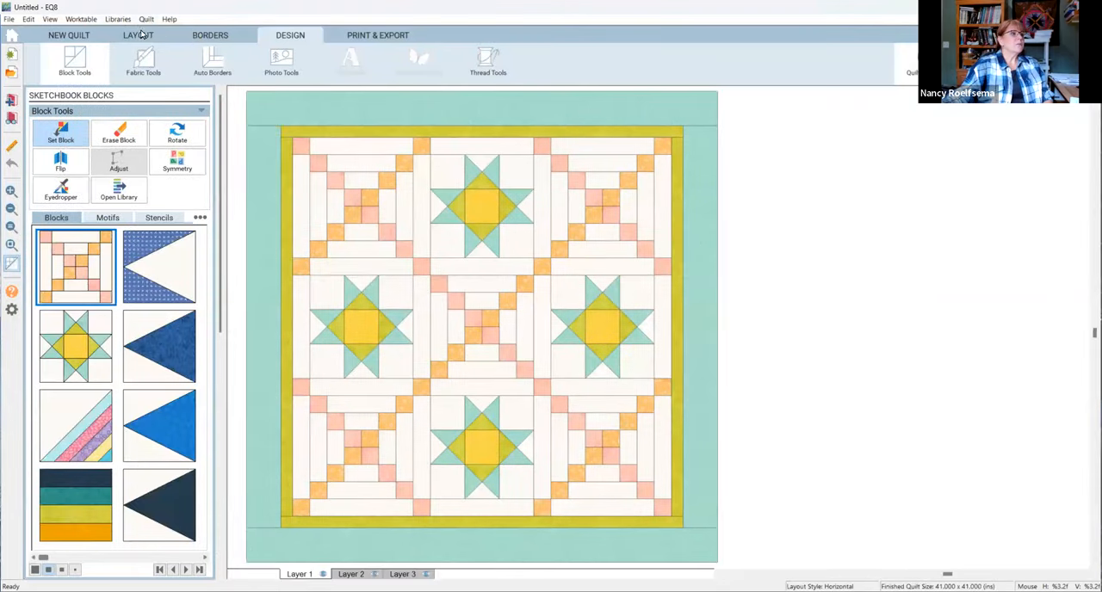
Step: Review the Ohio Star quilt's 3-by-3 sashed layout and borders, then show Fabric Tools
click(138, 35)
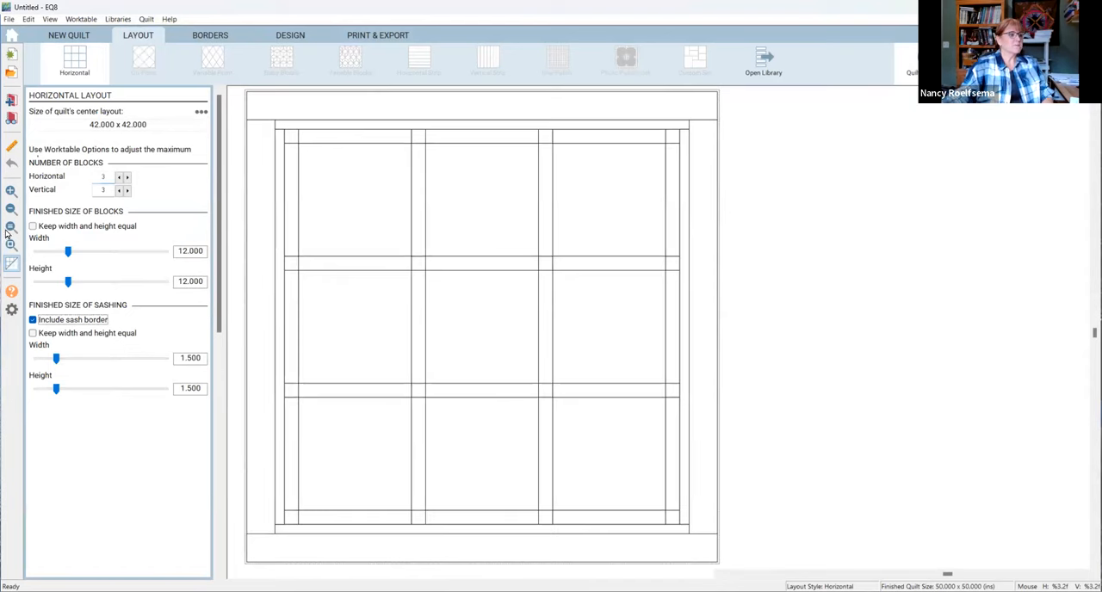
click(210, 35)
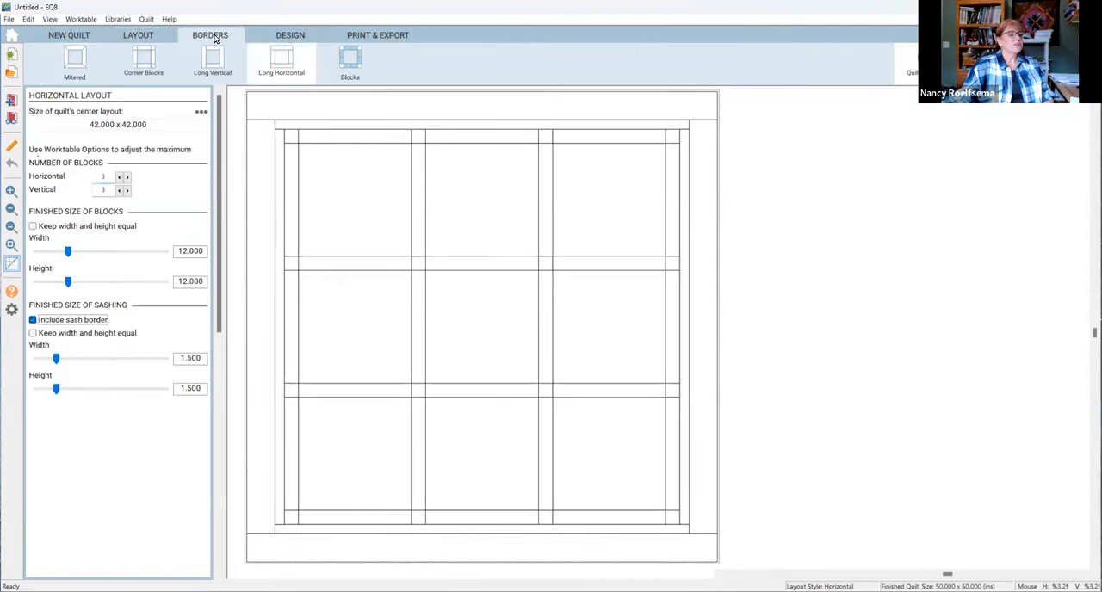
click(290, 35)
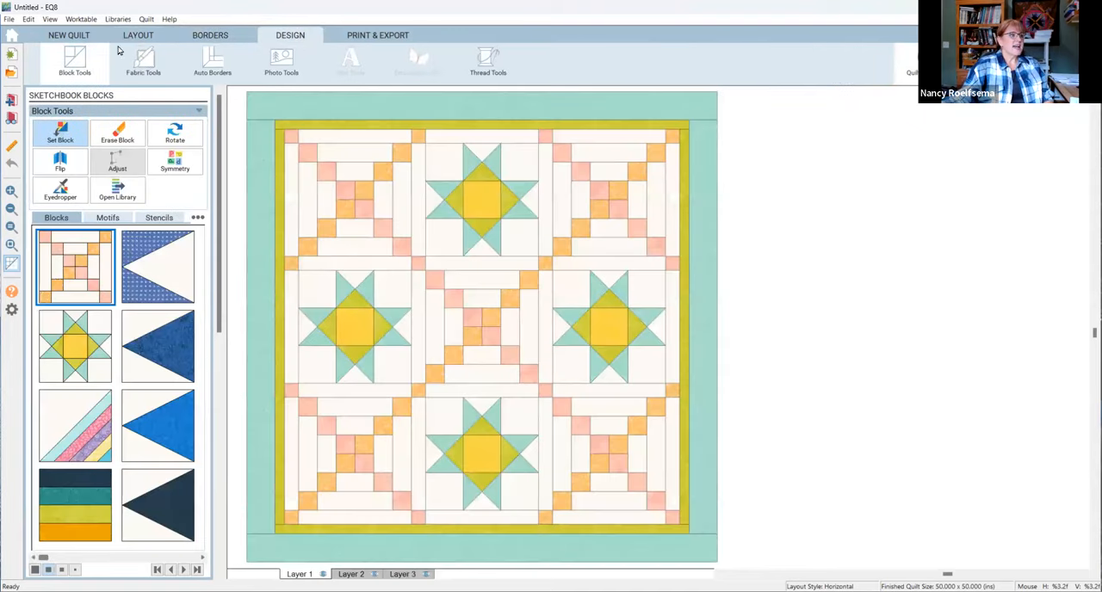
mouse_move(127, 133)
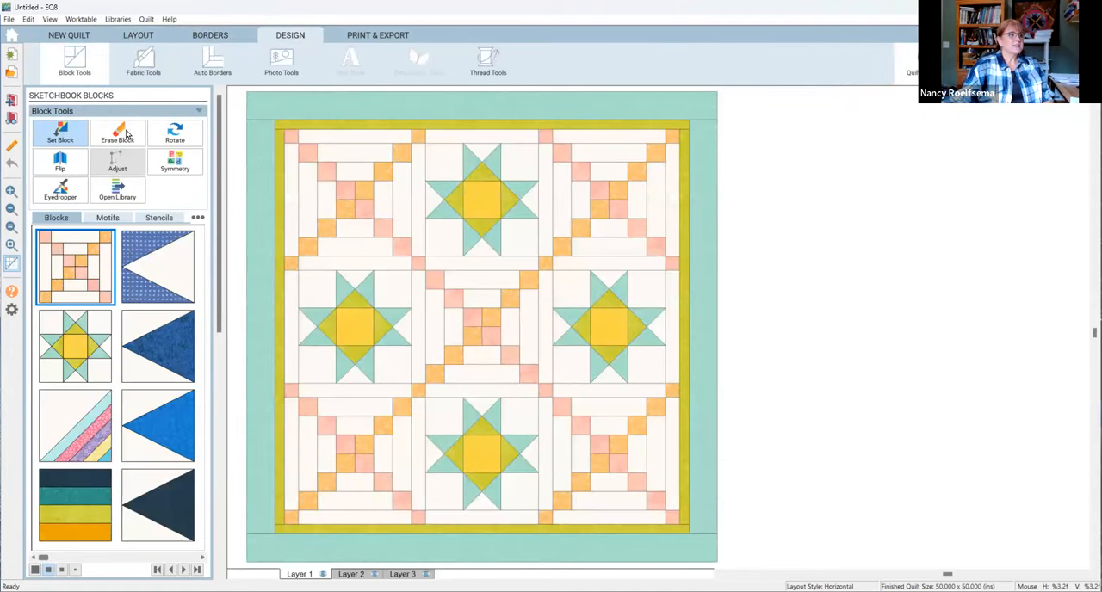
click(142, 60)
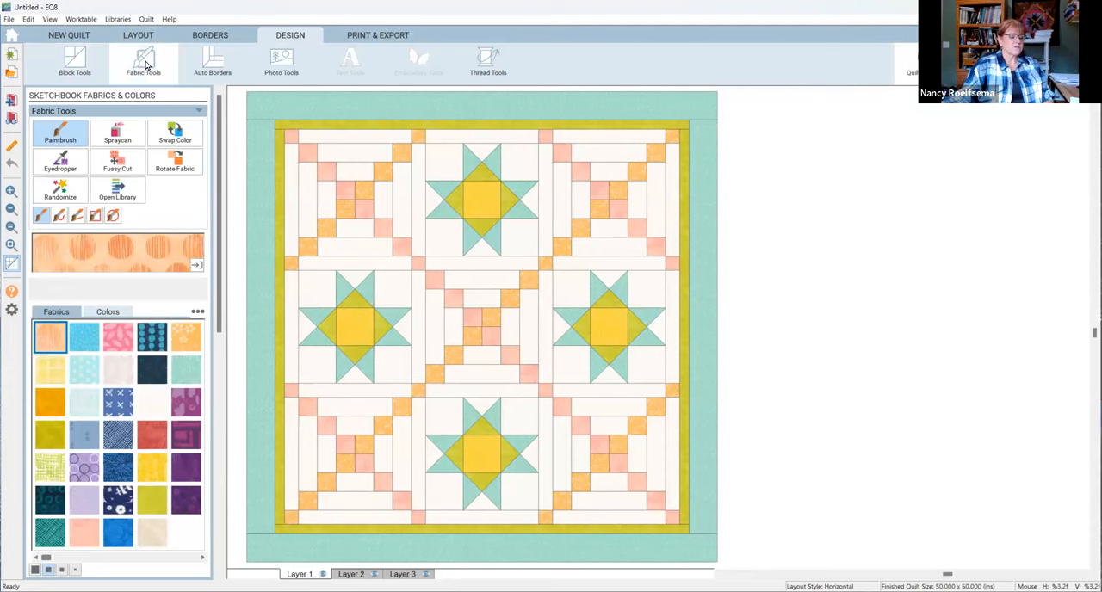
mouse_move(123, 461)
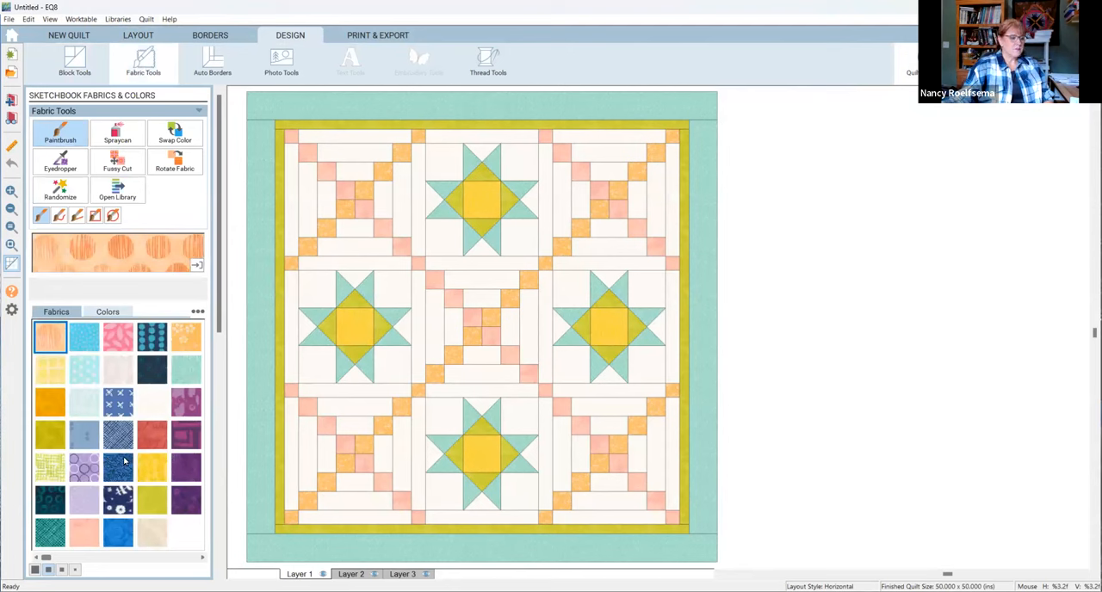
mouse_move(118, 465)
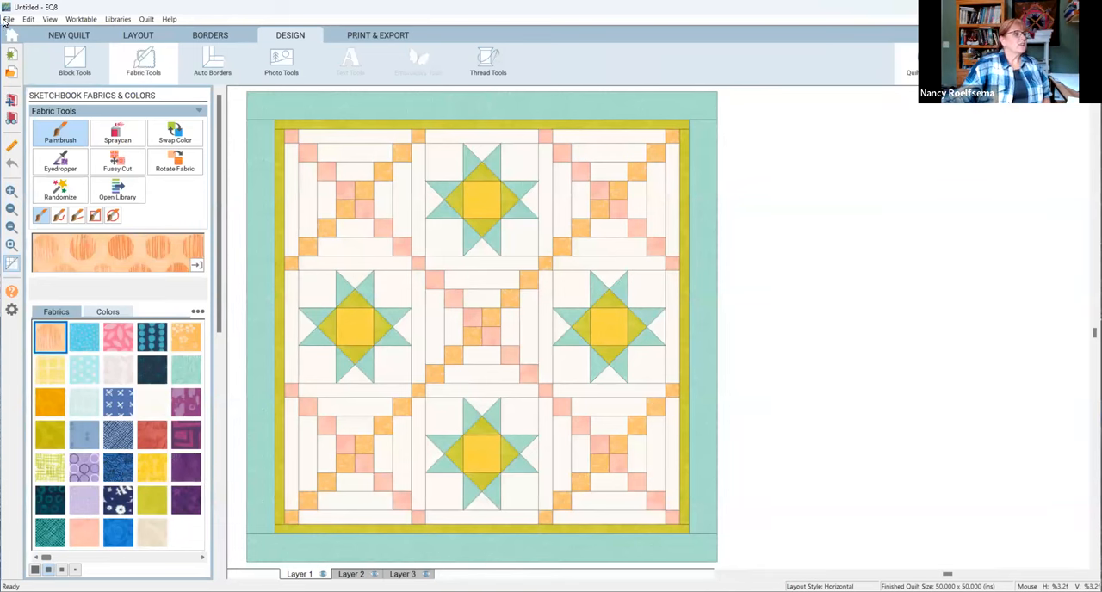
Step: Open the Applique Design project, discarding the untitled quilt, and edit the purple-bordered flower quilt
click(9, 19)
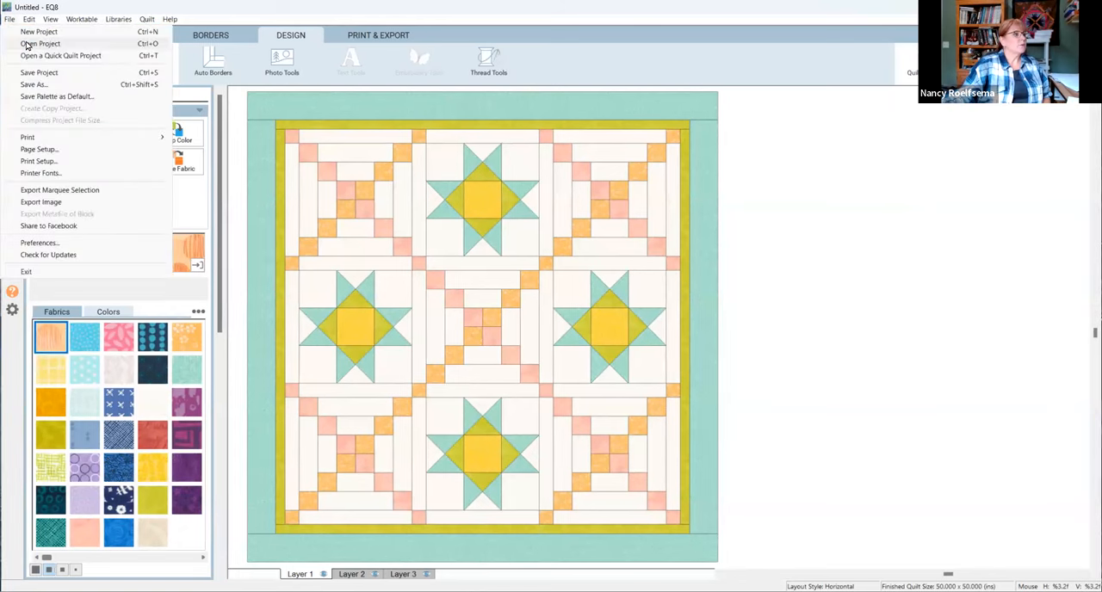
click(40, 43)
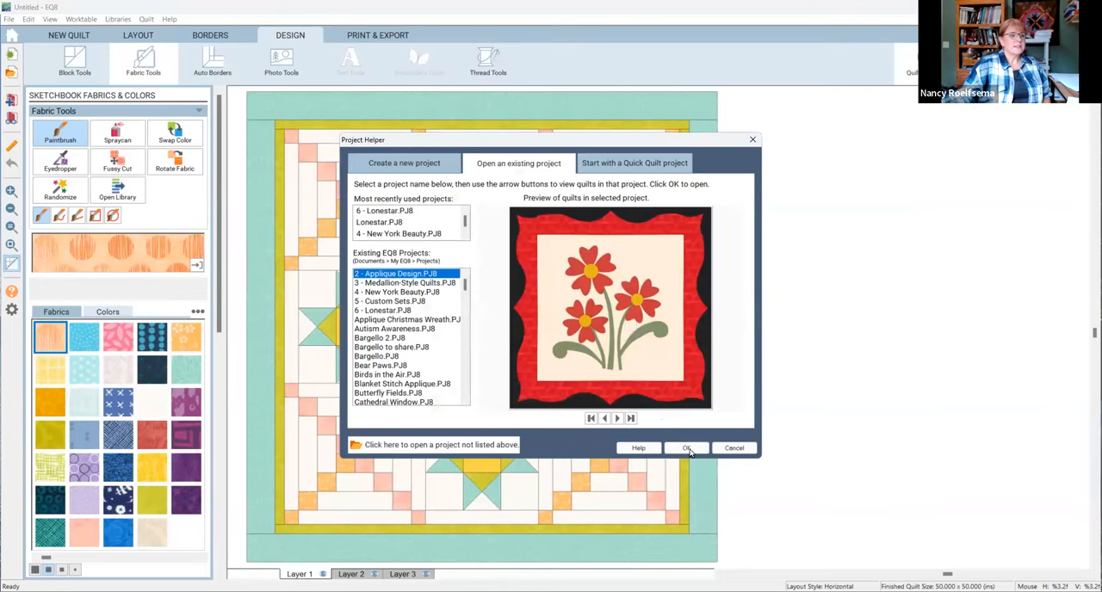
click(686, 448)
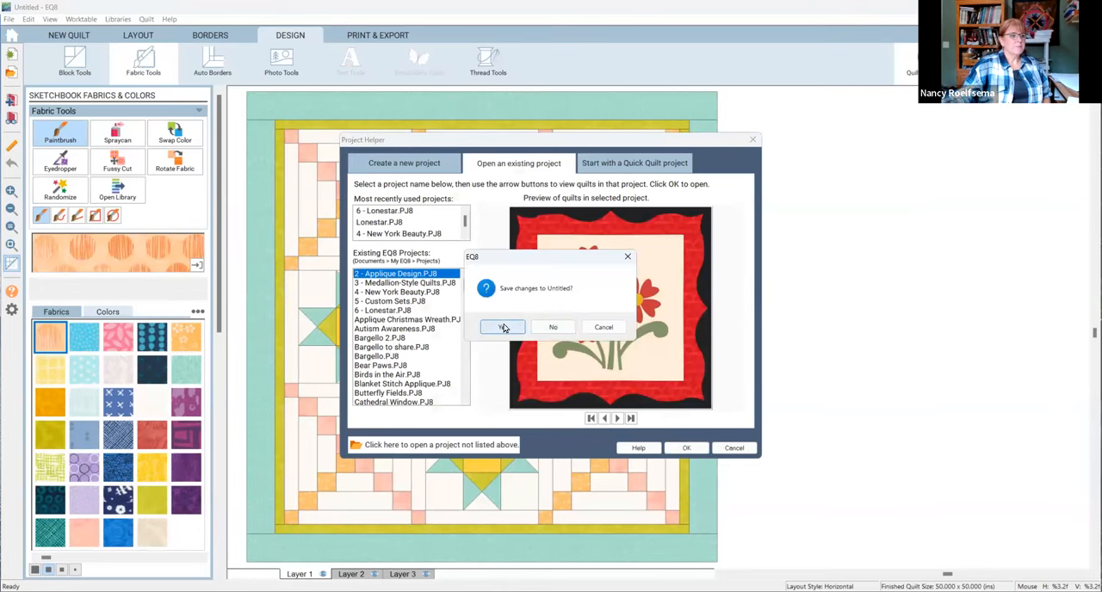
click(501, 326)
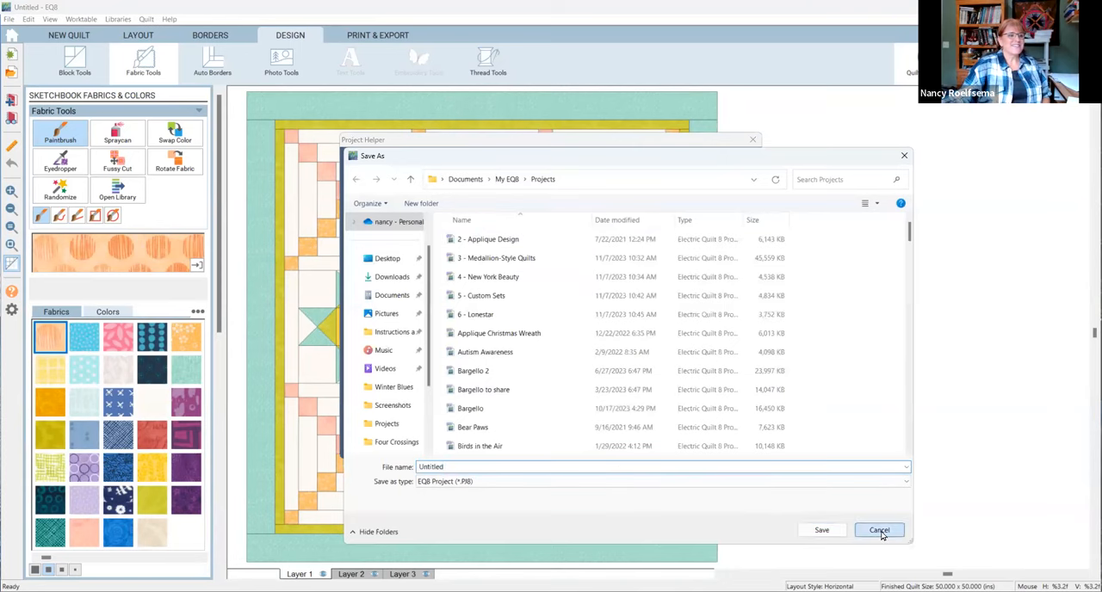
click(879, 529)
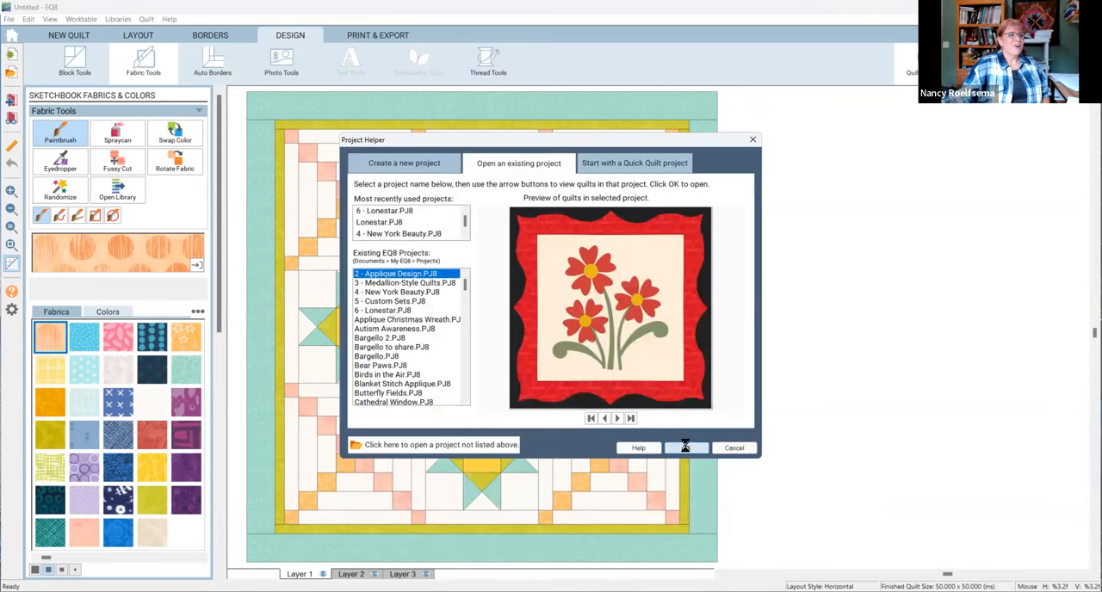
click(685, 446)
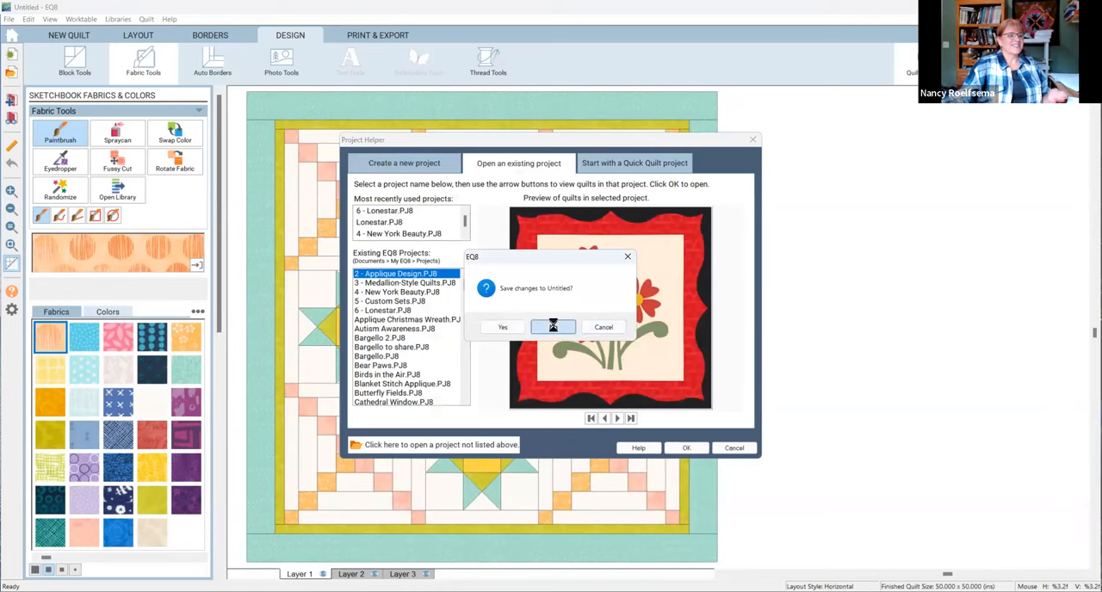
click(502, 327)
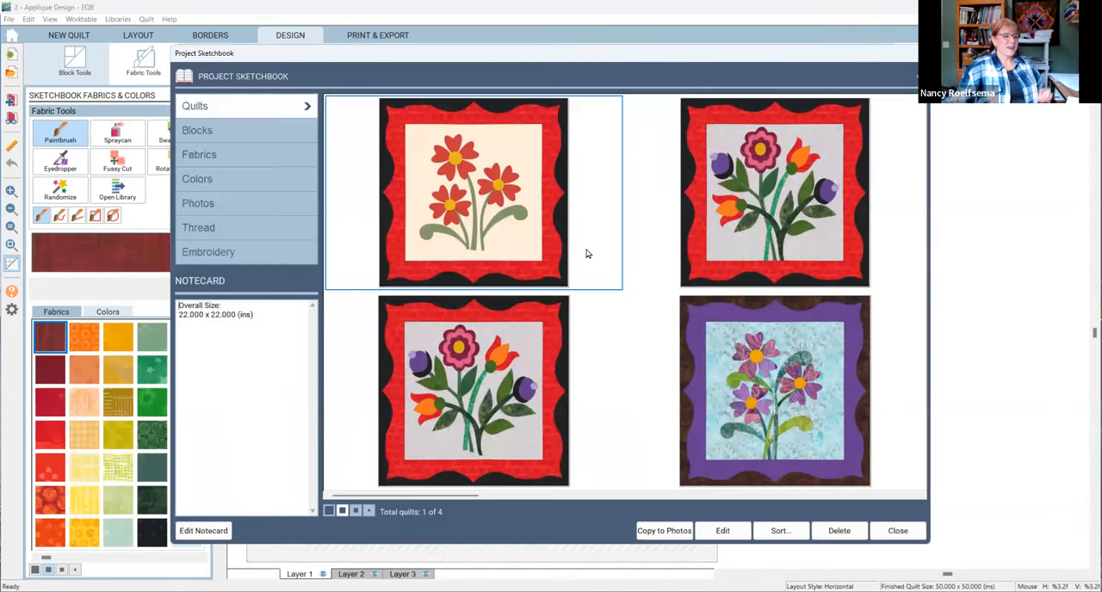
mouse_move(520, 226)
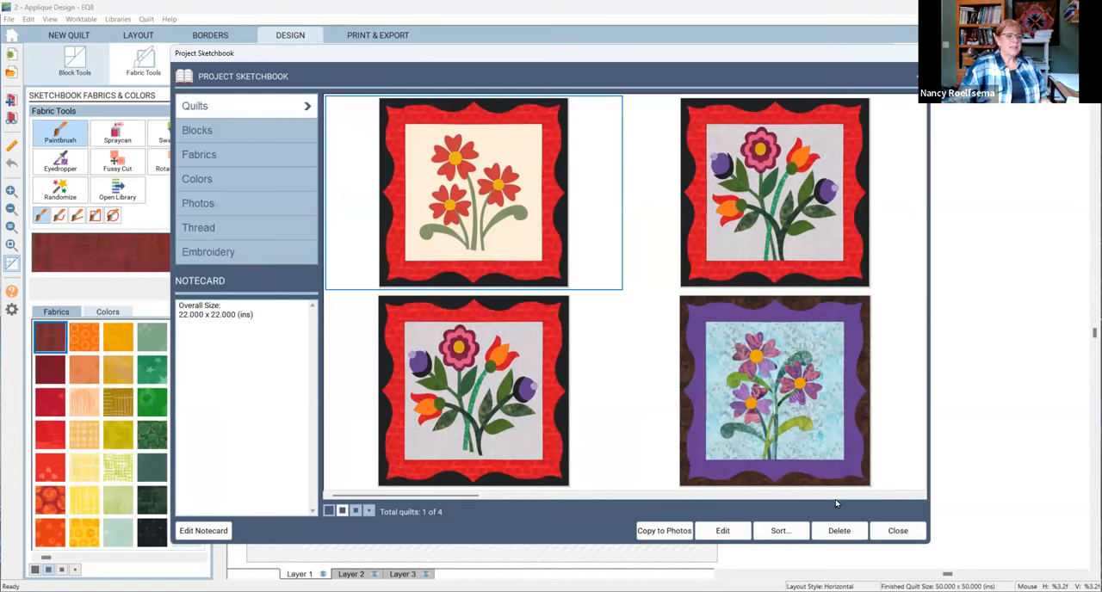
click(774, 391)
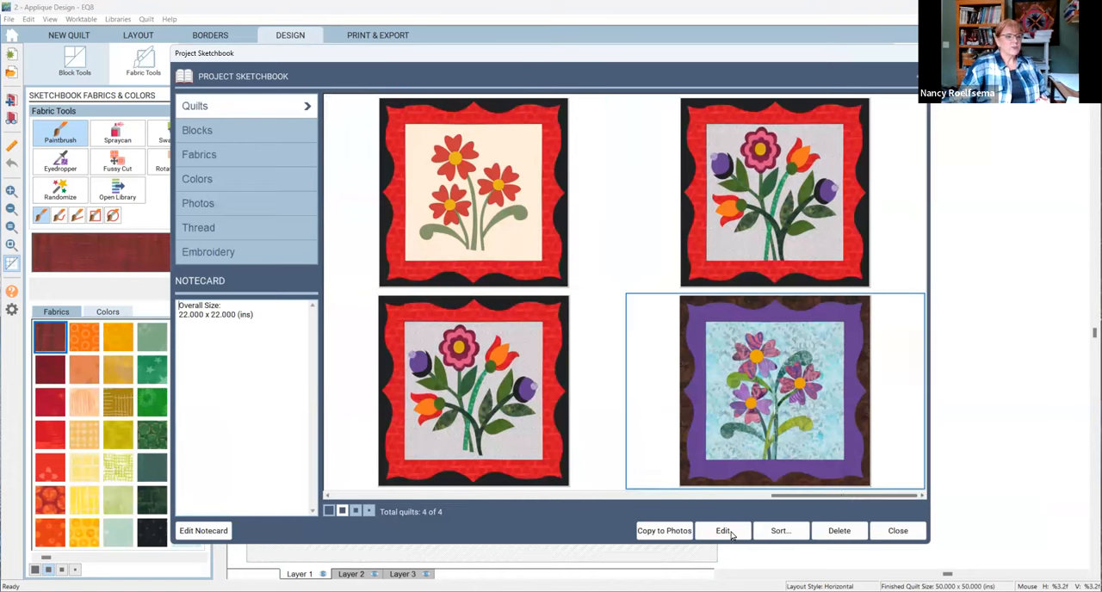
click(722, 530)
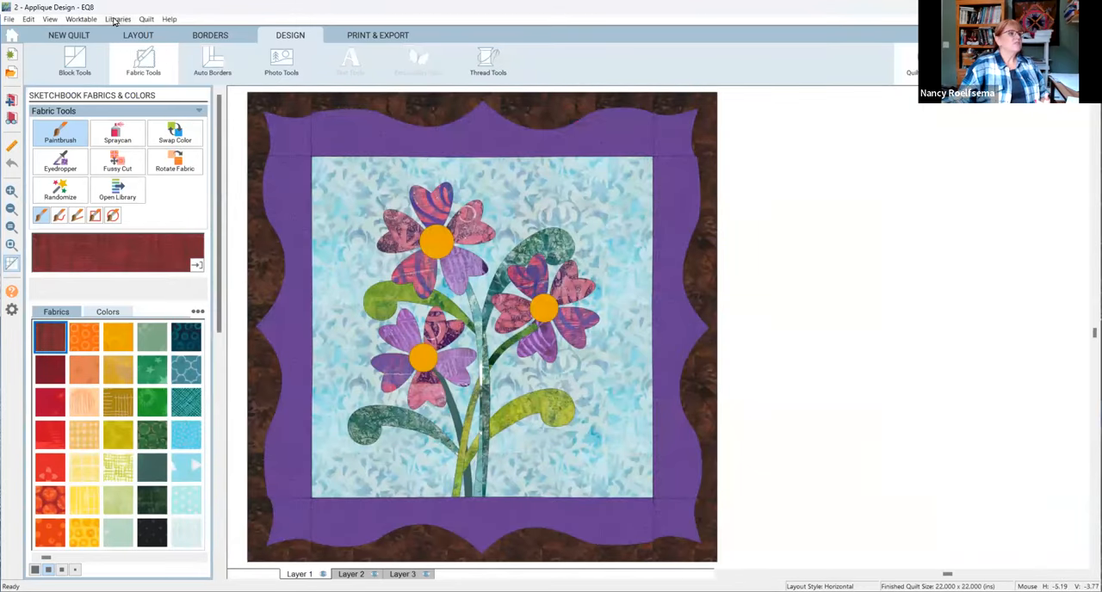
Step: Browse the Baskets, Crossing Designs and Eight Elements applique categories in the Block Library
click(118, 18)
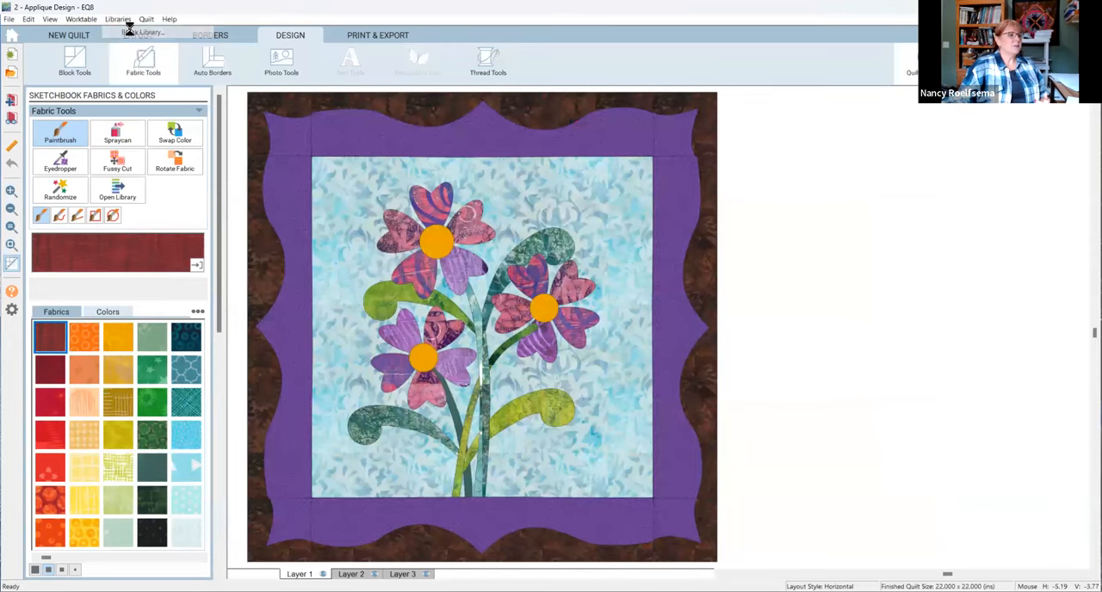
click(118, 19)
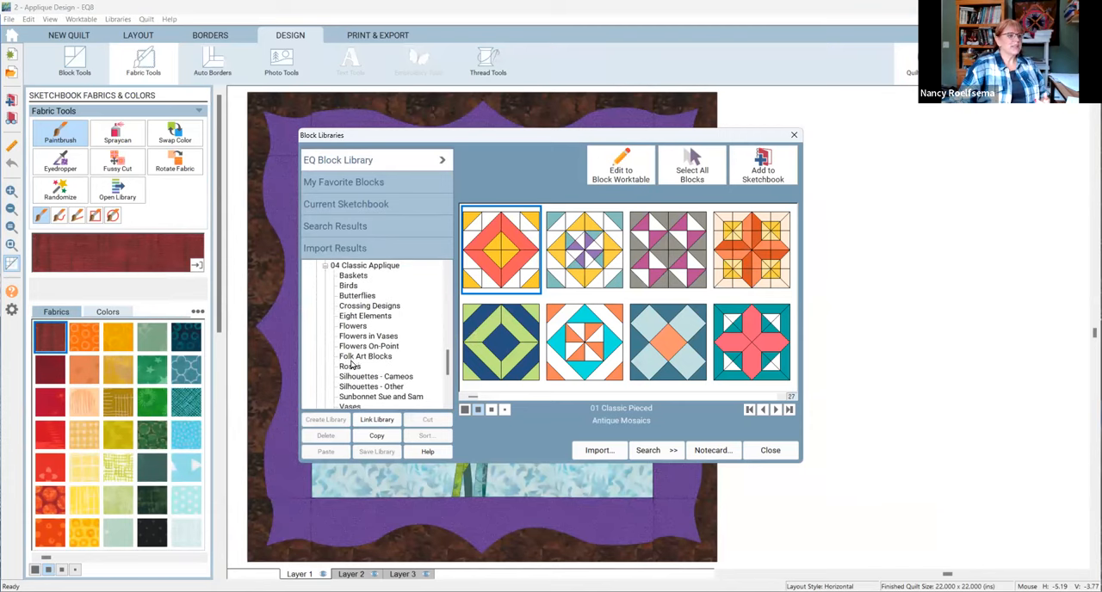
click(353, 275)
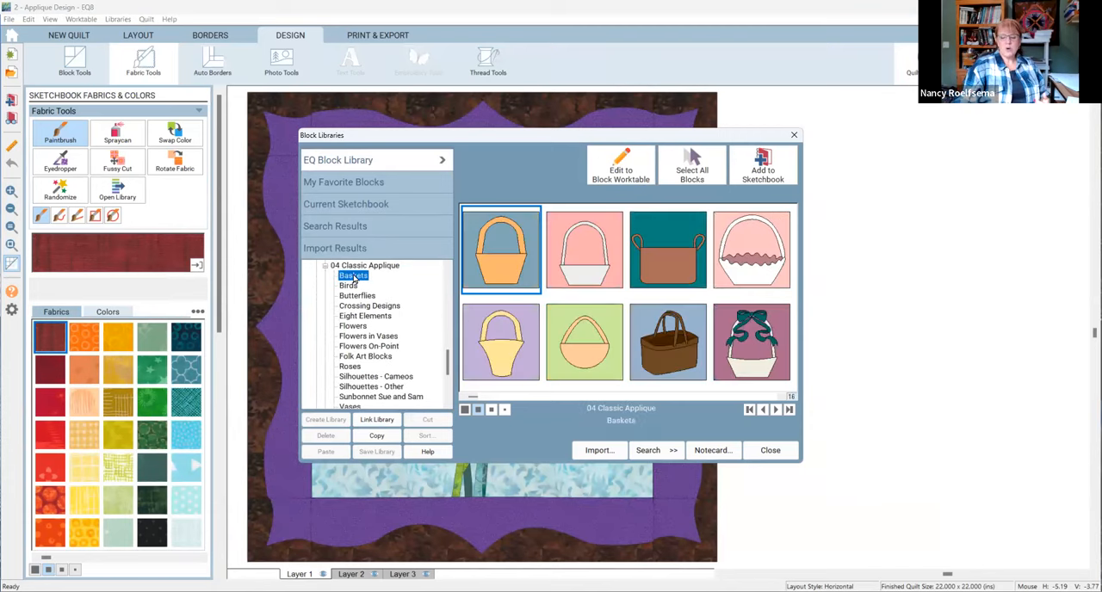
click(369, 305)
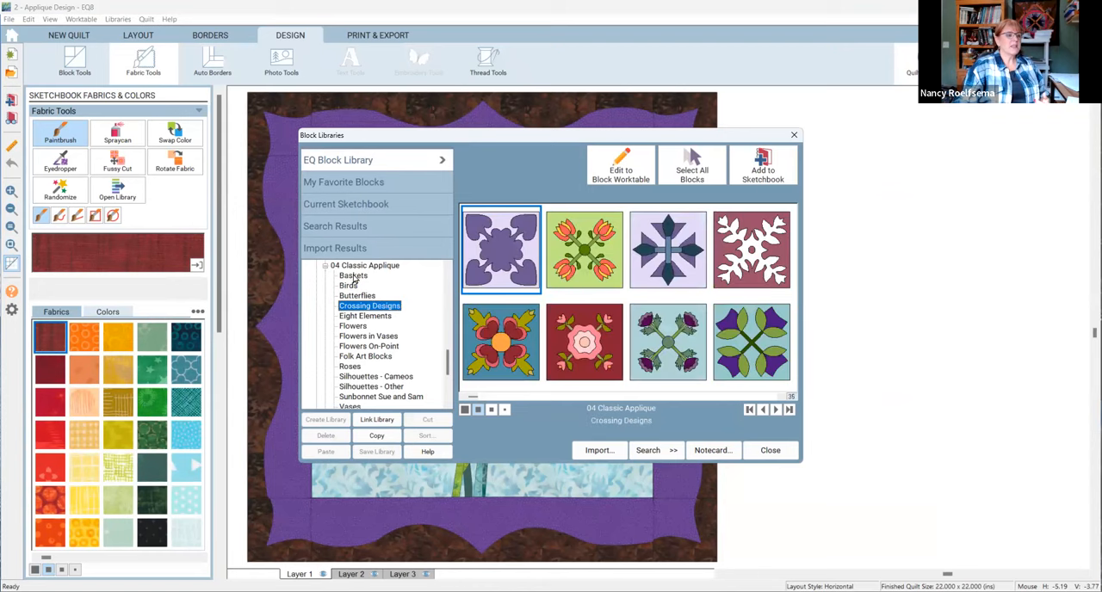
click(365, 316)
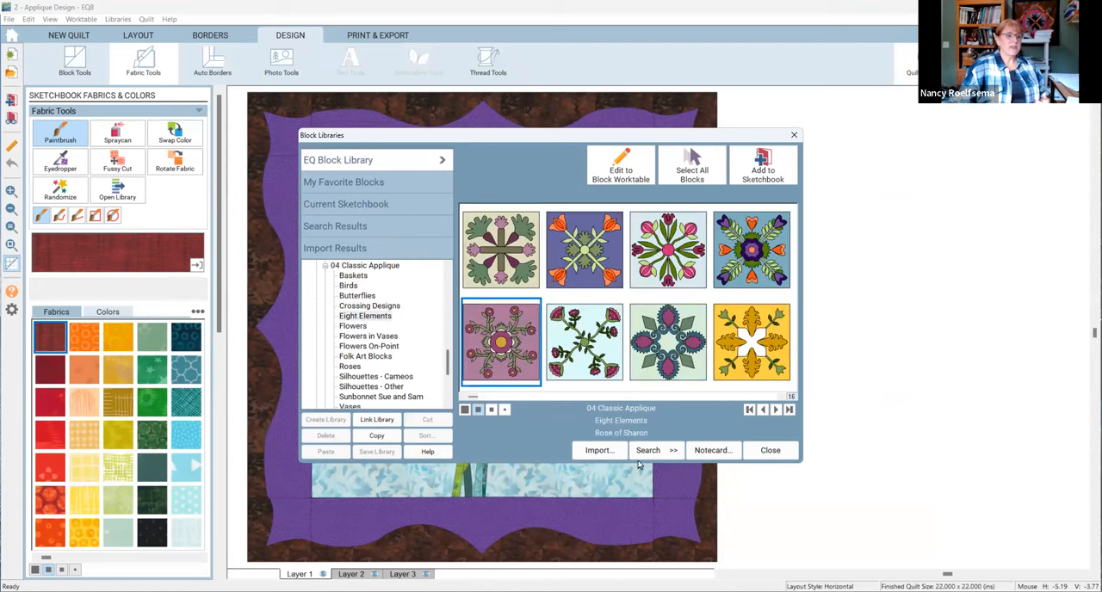
click(768, 449)
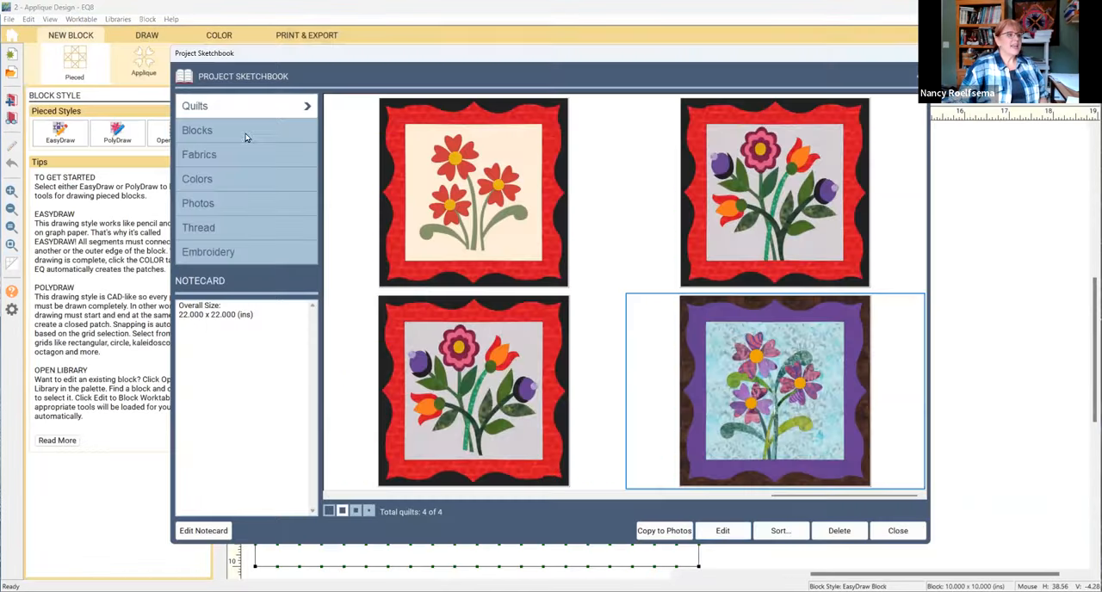
Step: Edit the purple flower block and select a petal curve to reveal its nodes
click(197, 130)
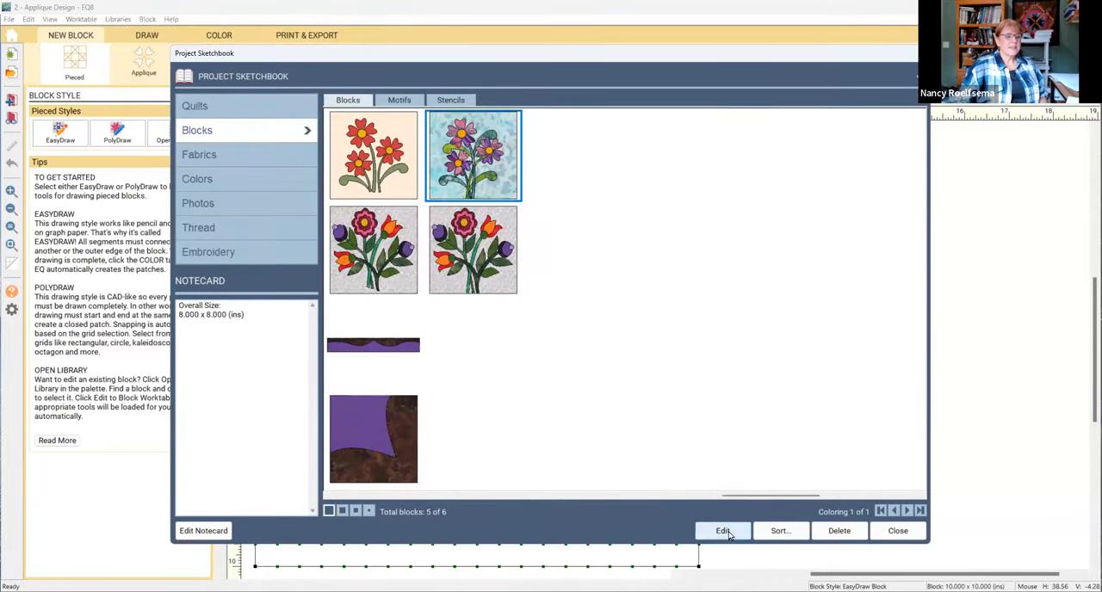
click(722, 530)
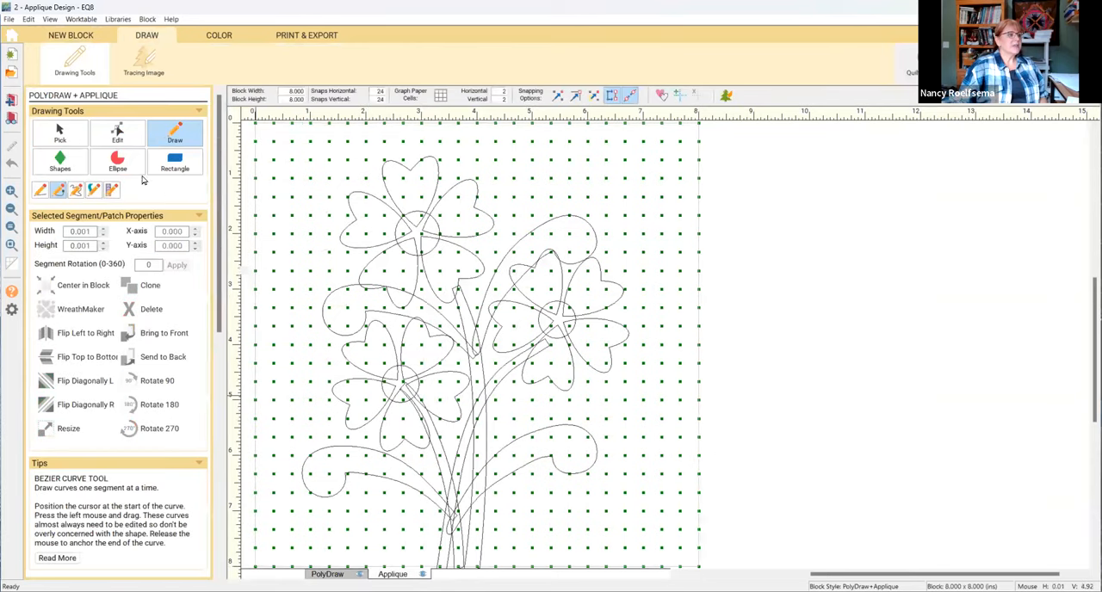
click(117, 131)
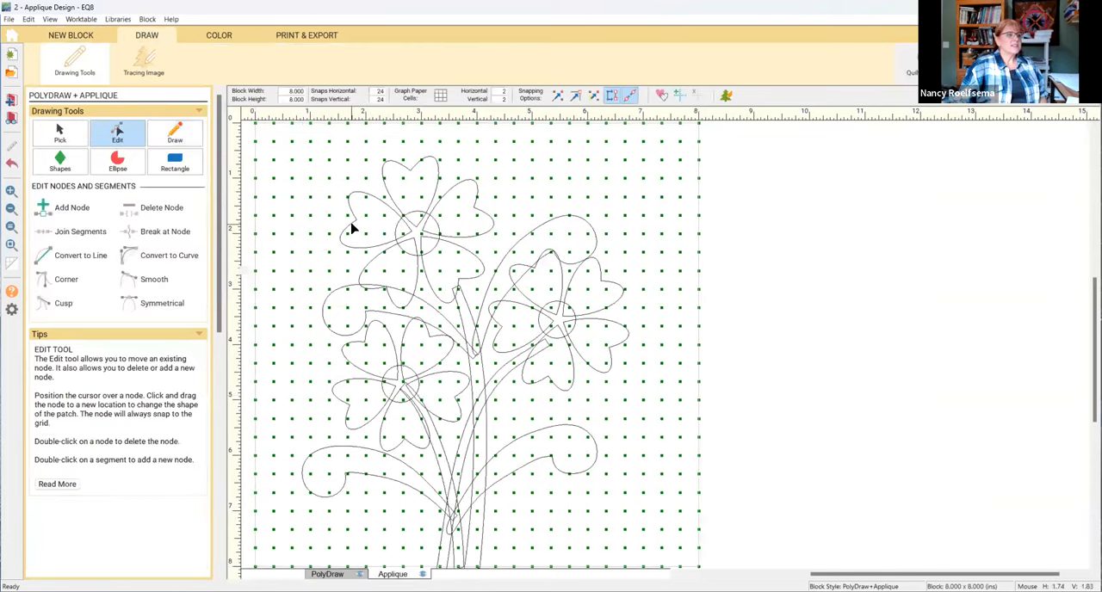
click(345, 215)
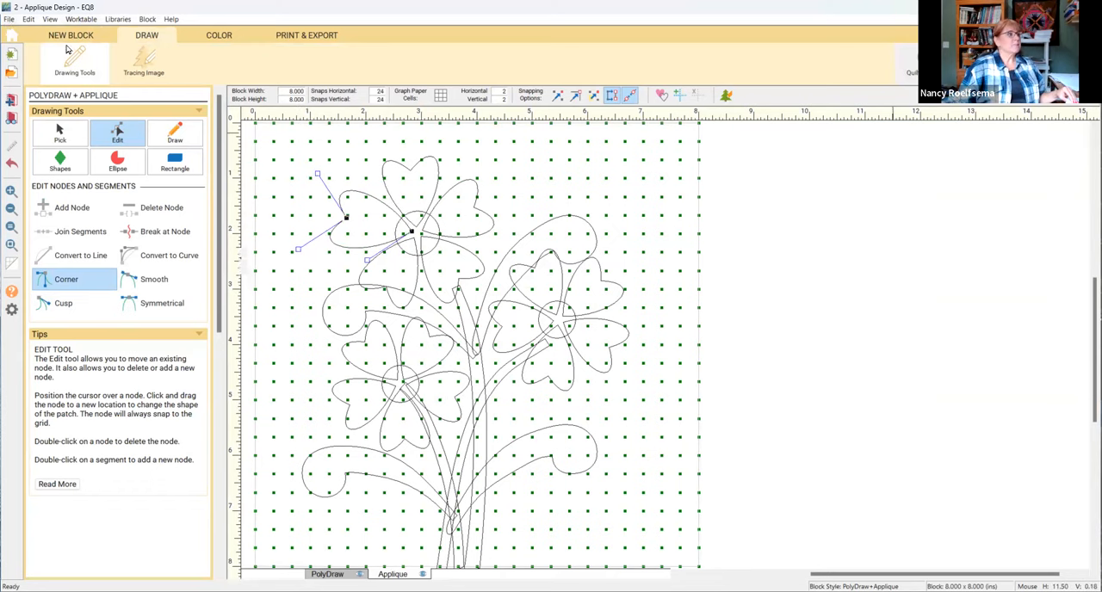
click(9, 19)
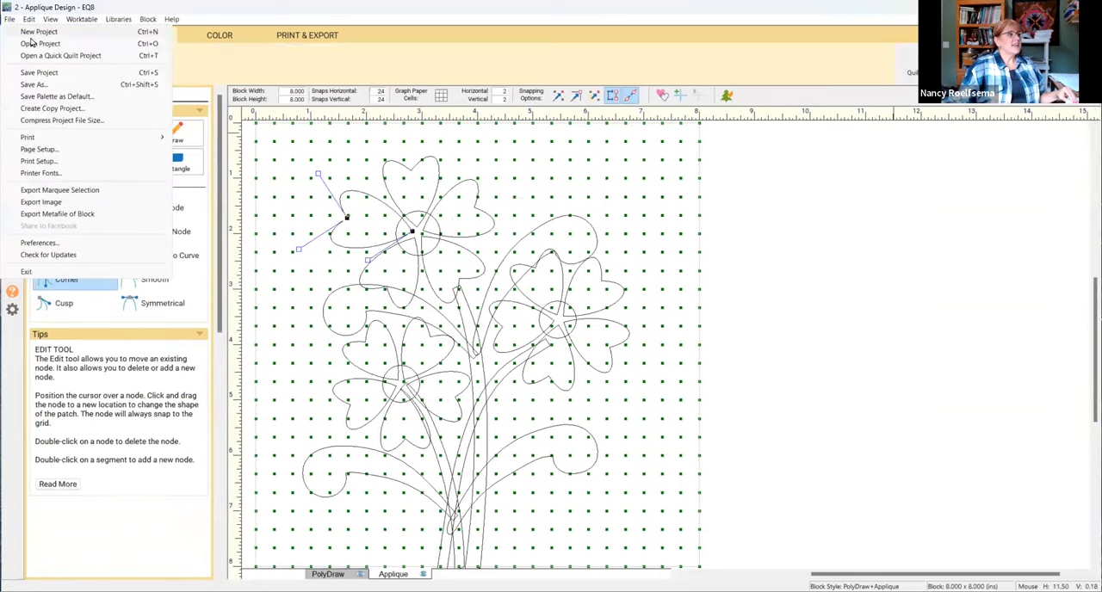
Step: Open 3 - Medallion-Style Quilts.PJ8 and show its quilts in the Project Sketchbook
click(41, 43)
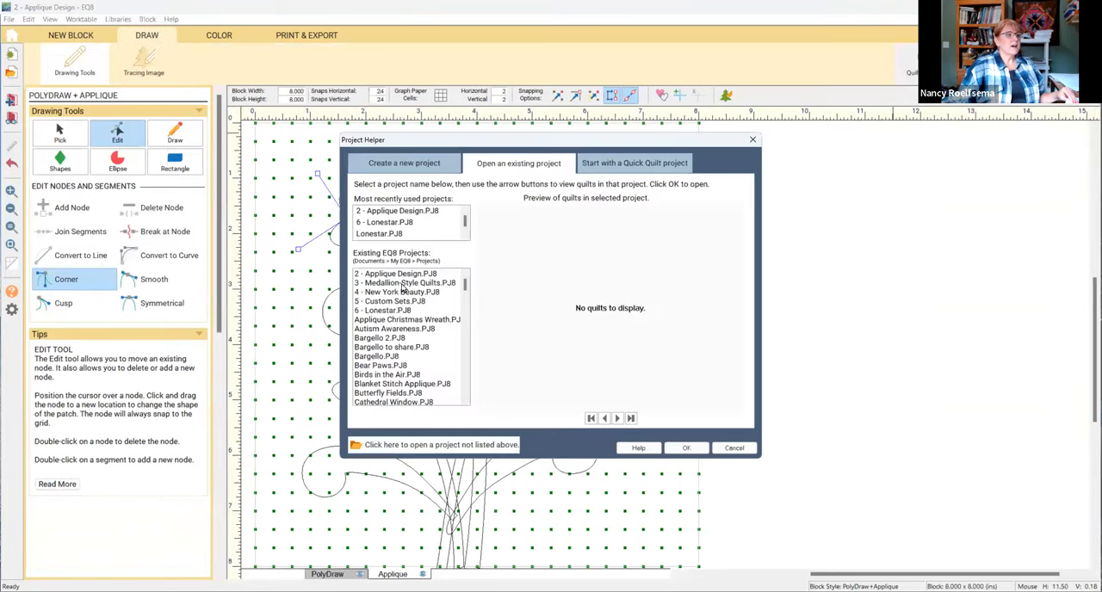
click(404, 282)
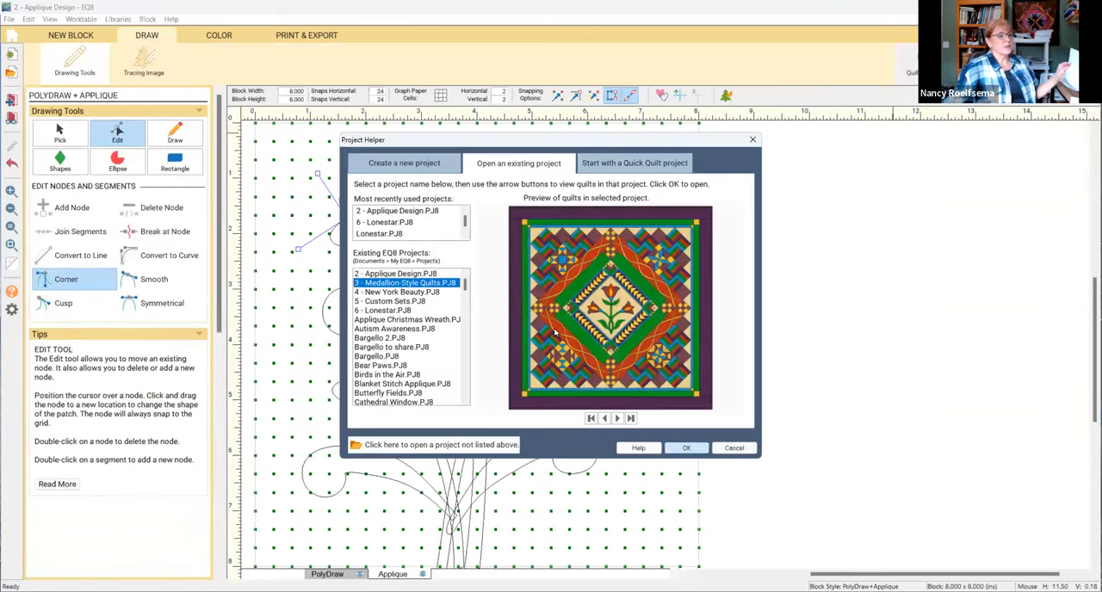
click(686, 448)
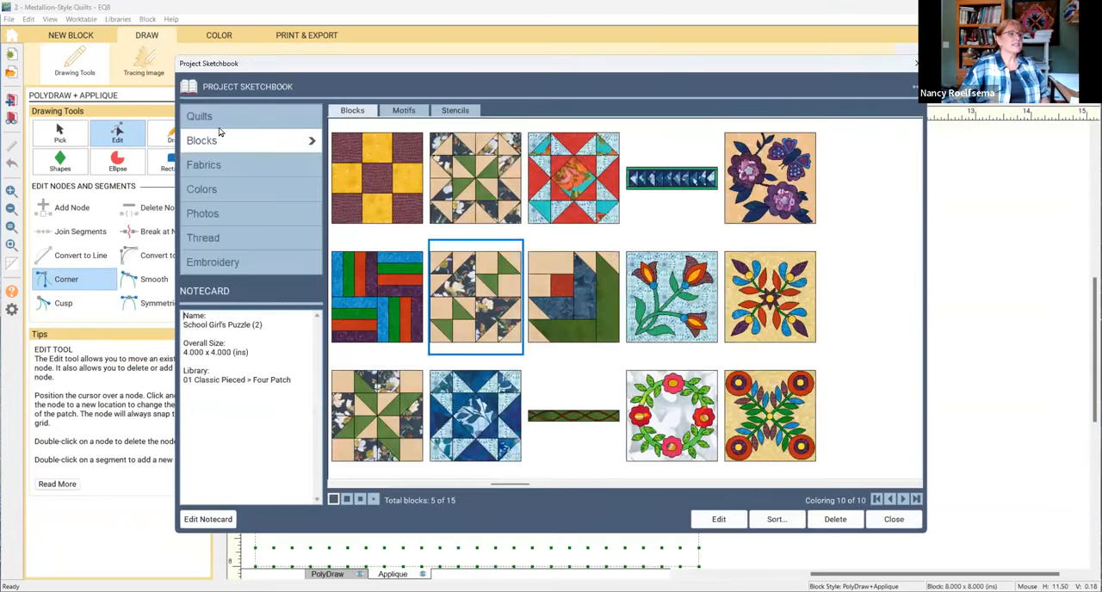
click(199, 115)
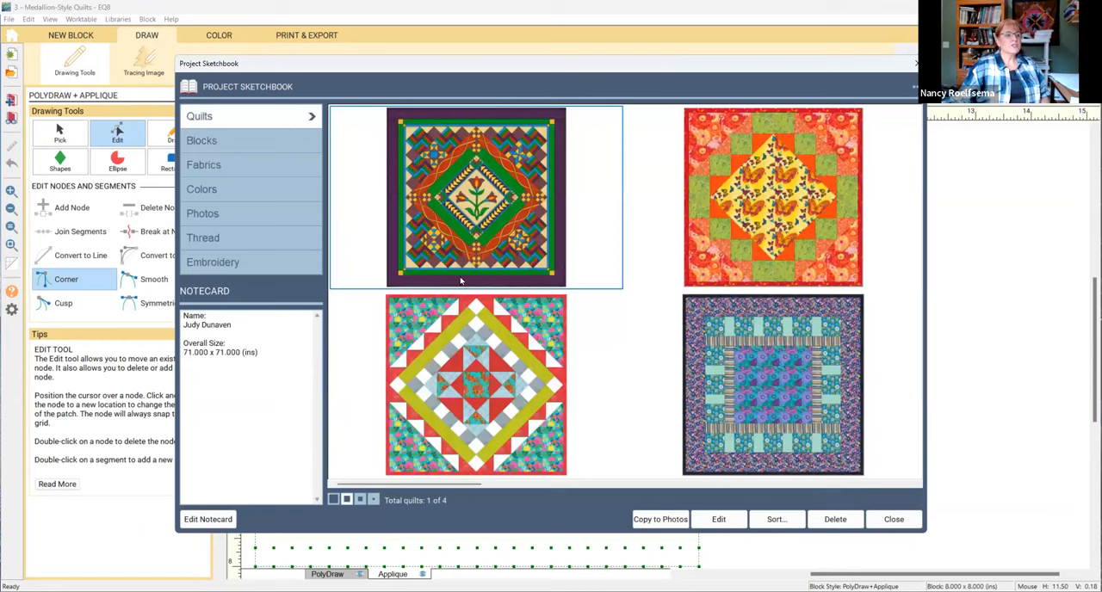
mouse_move(626, 202)
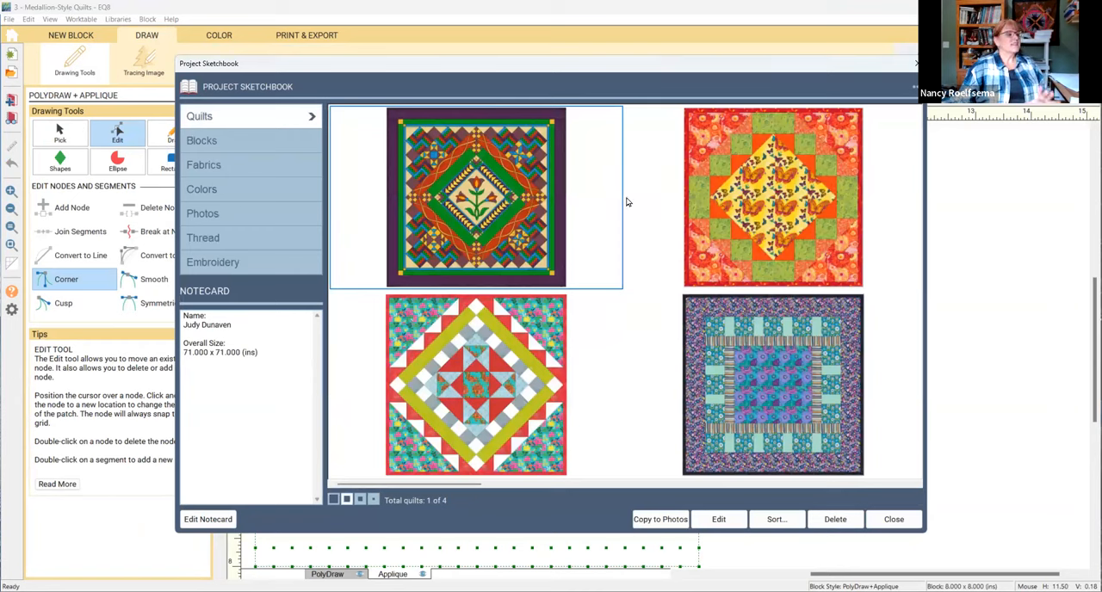
mouse_move(630, 200)
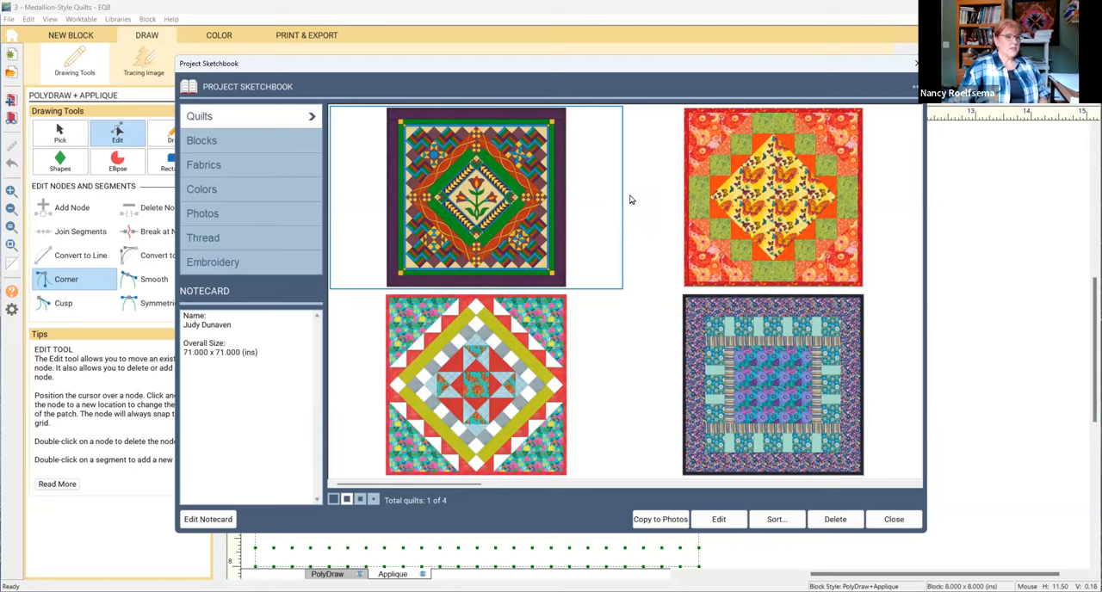
mouse_move(636, 209)
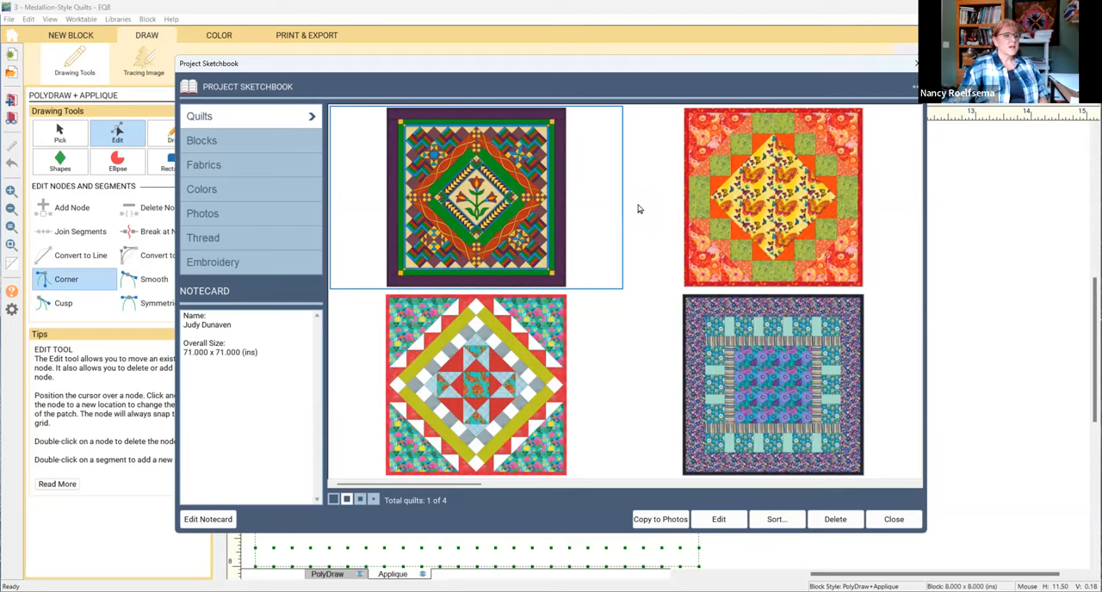
mouse_move(829, 455)
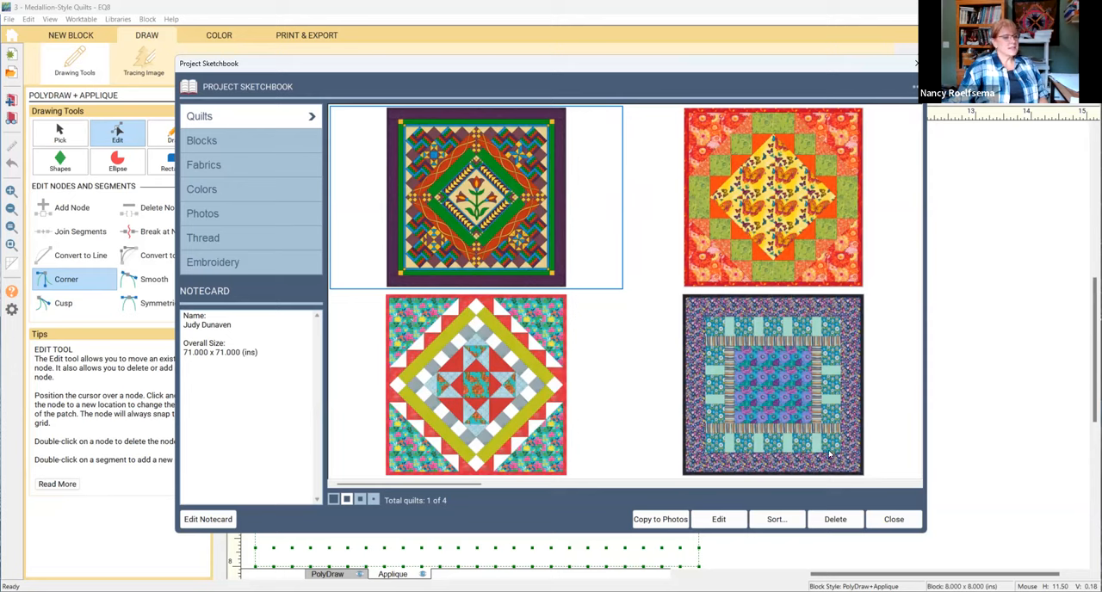
mouse_move(609, 363)
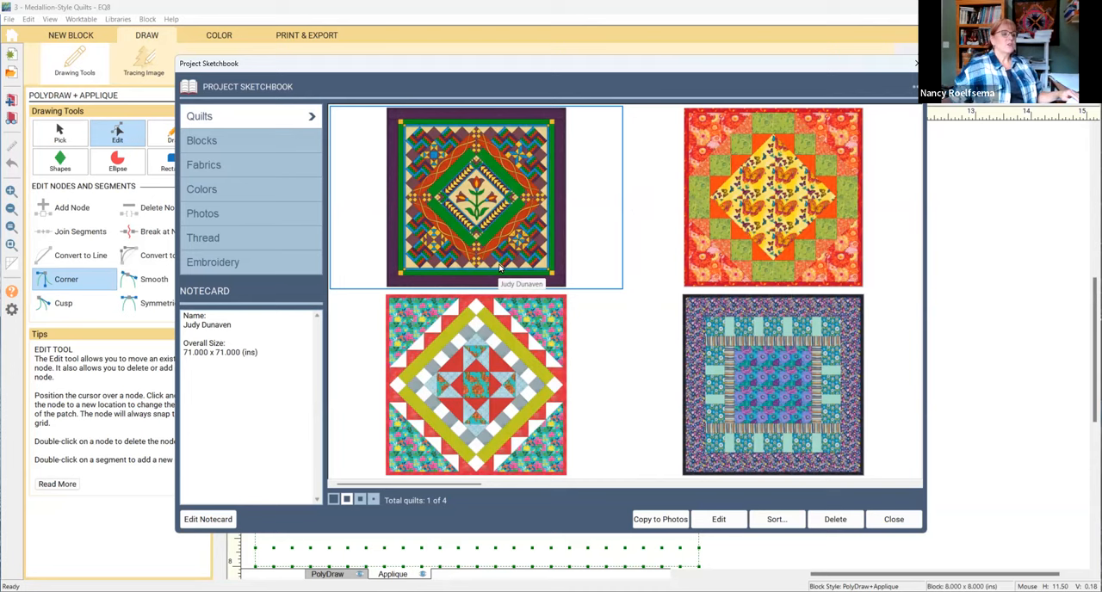
mouse_move(629, 357)
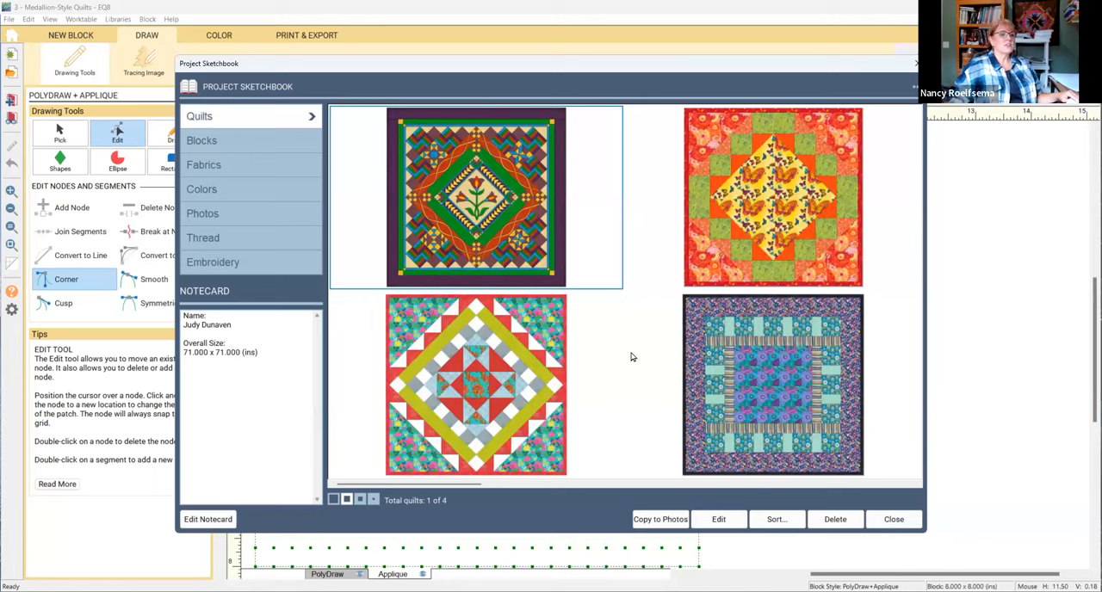
mouse_move(794, 241)
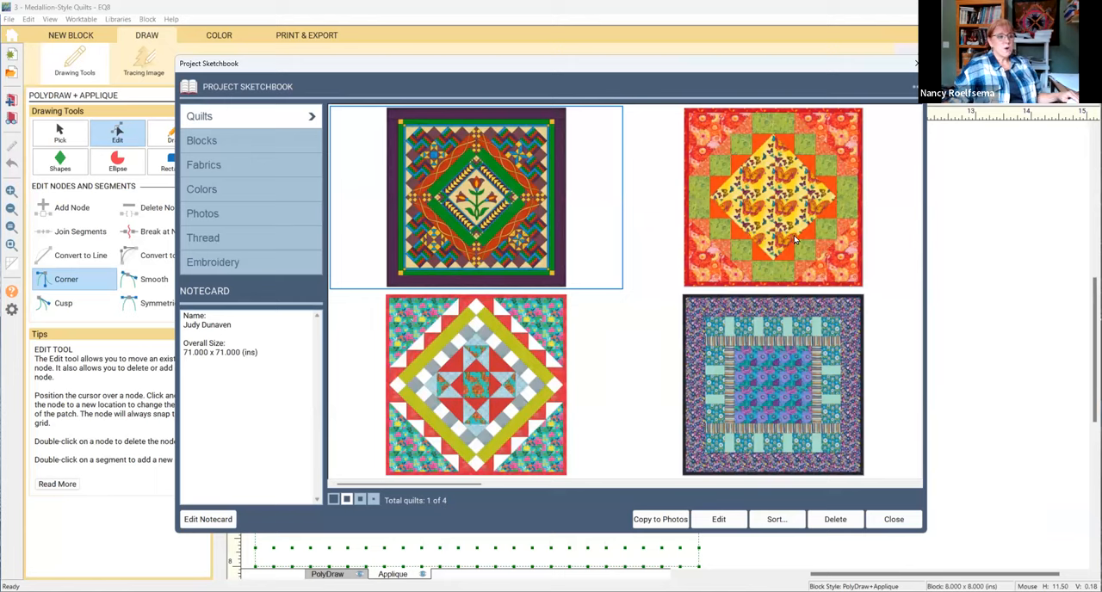
mouse_move(512, 228)
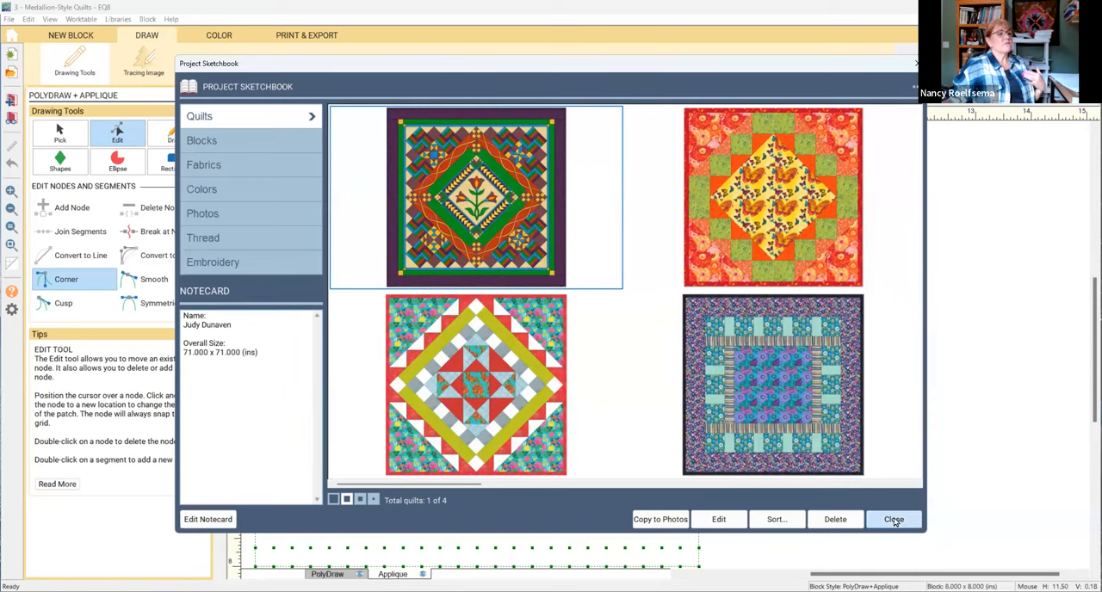
Step: Review the four medallion quilts, then close the Project Sketchbook
click(893, 519)
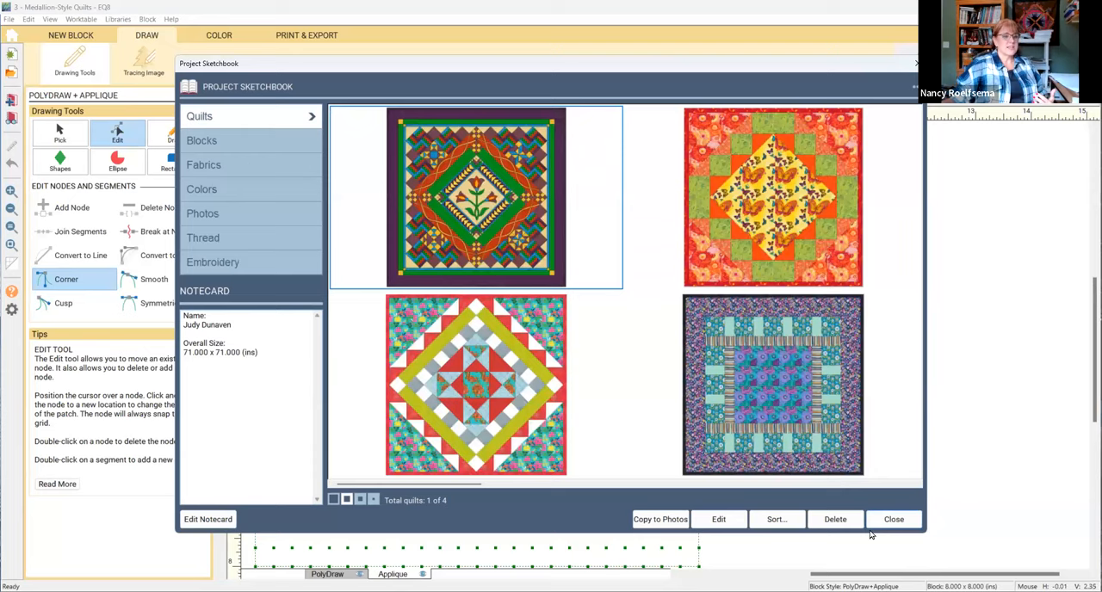
click(893, 519)
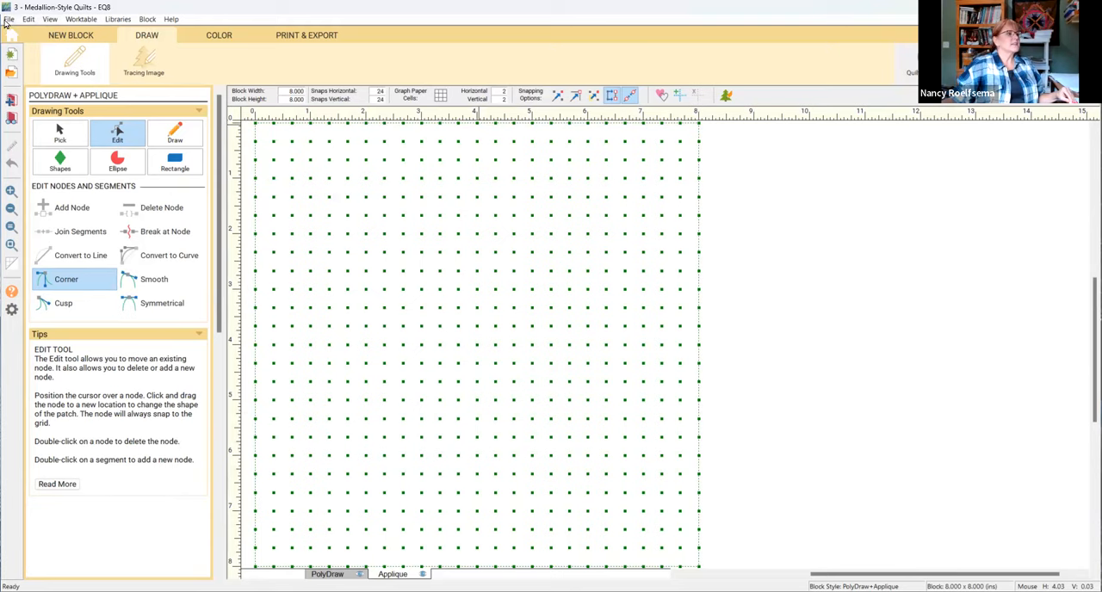
Step: Open the 5 - Custom Sets project and load its scattered-blocks sampler quilt
click(9, 19)
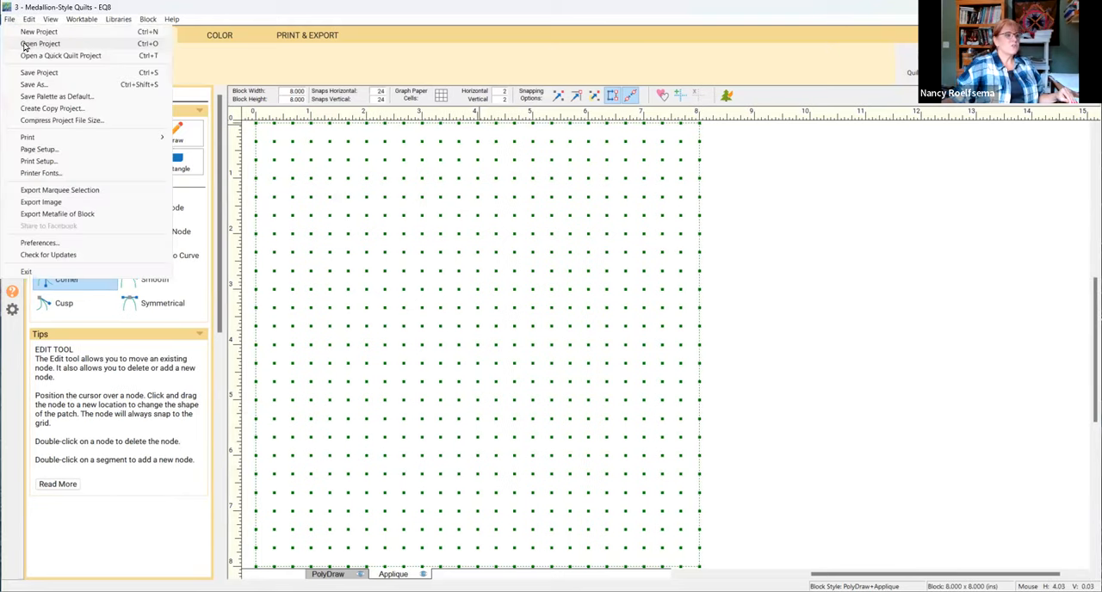
click(41, 43)
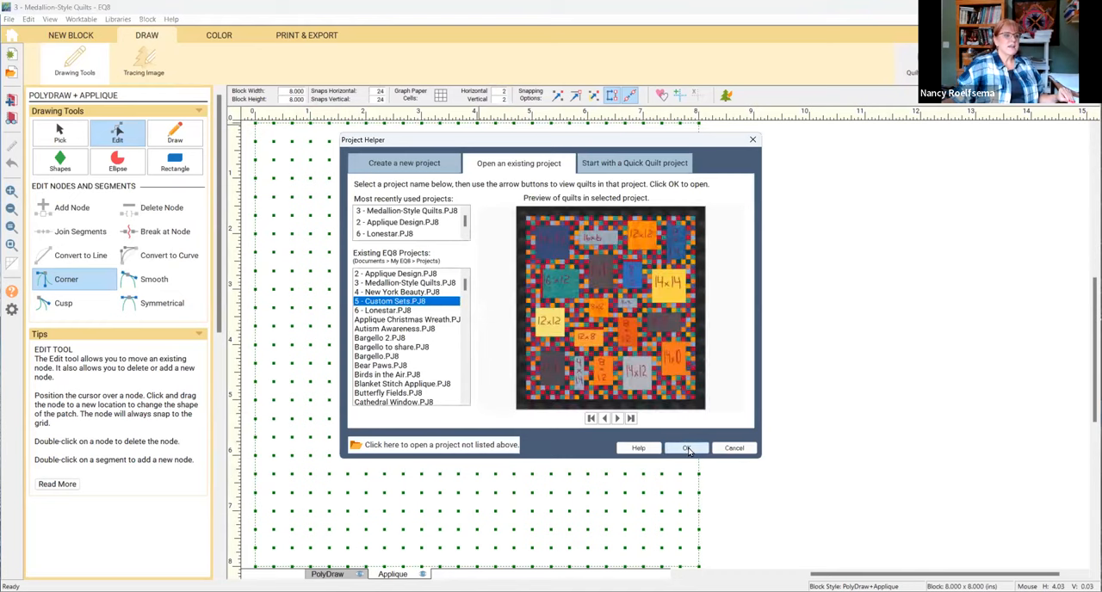
click(686, 448)
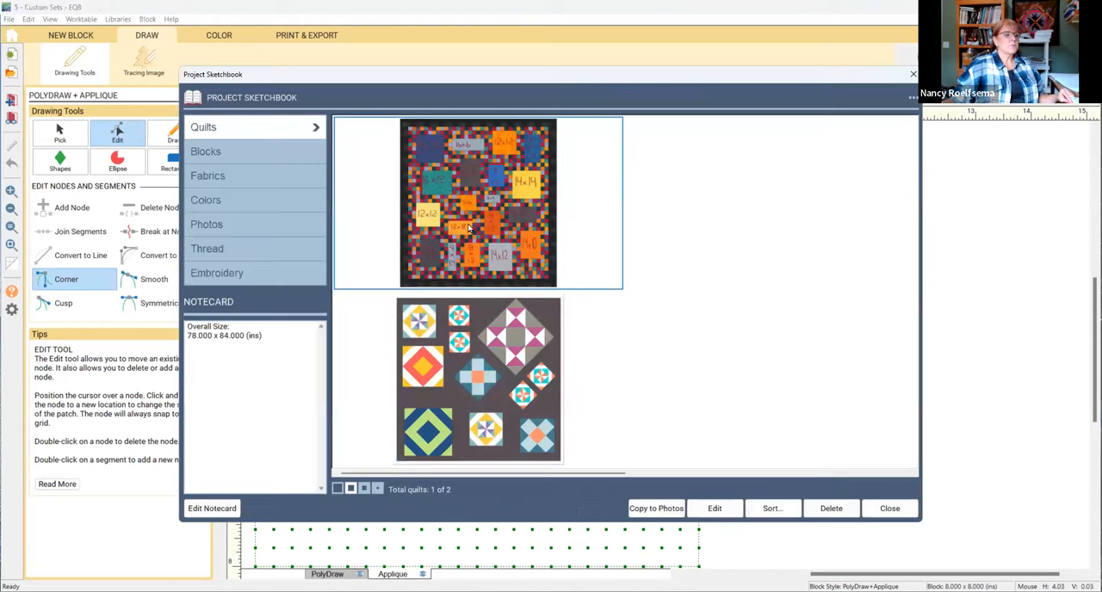
mouse_move(349, 313)
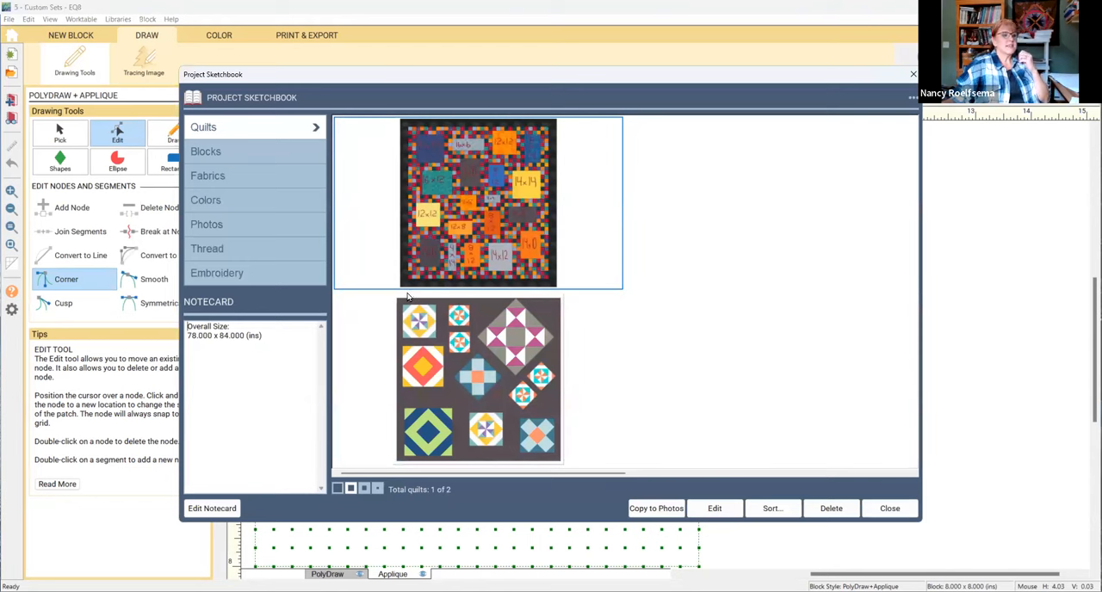
mouse_move(459, 372)
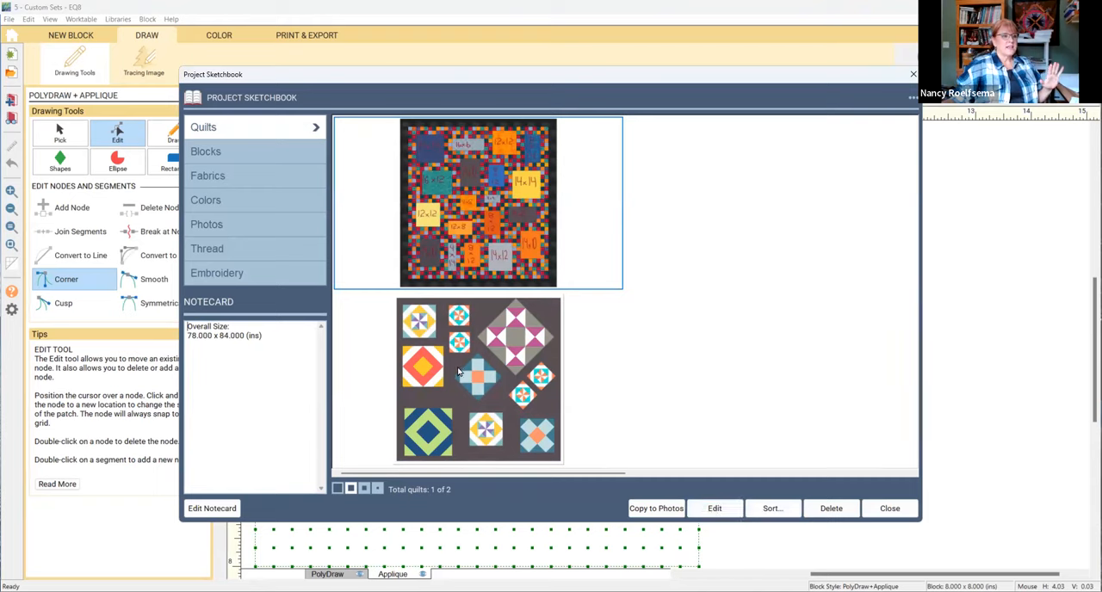
click(477, 378)
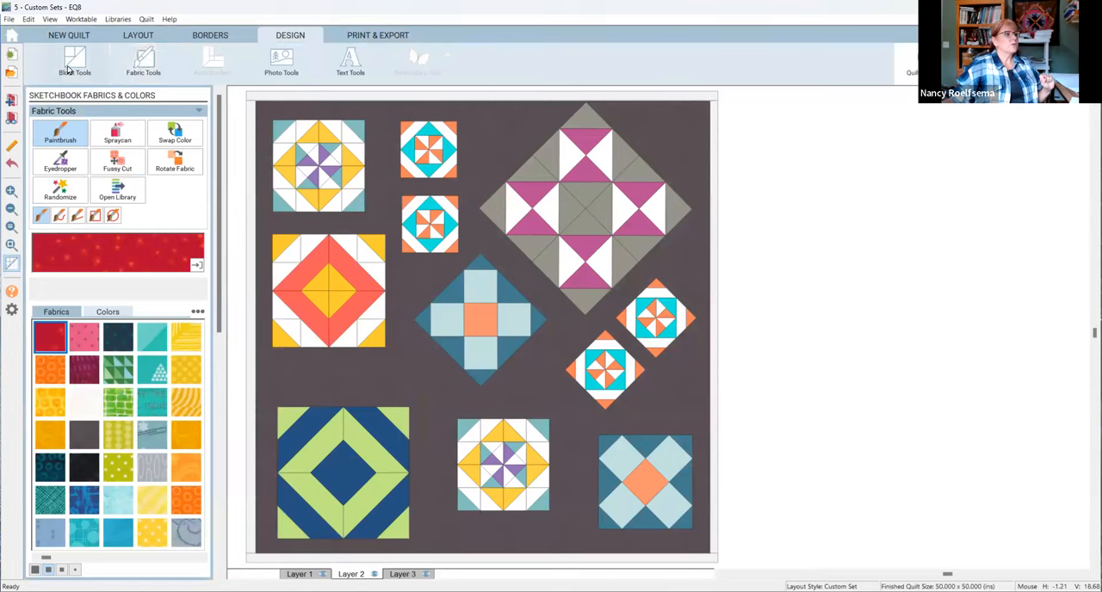
Step: Drag the coral-and-yellow block down and right, then rotate it about 48 degrees
click(74, 60)
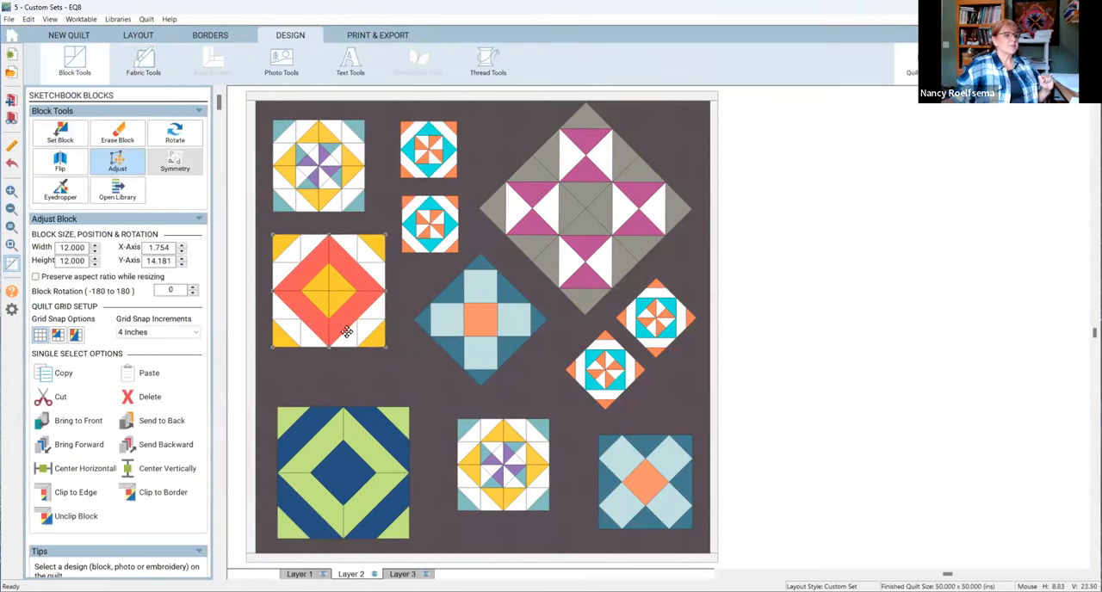
drag(328, 290, 357, 332)
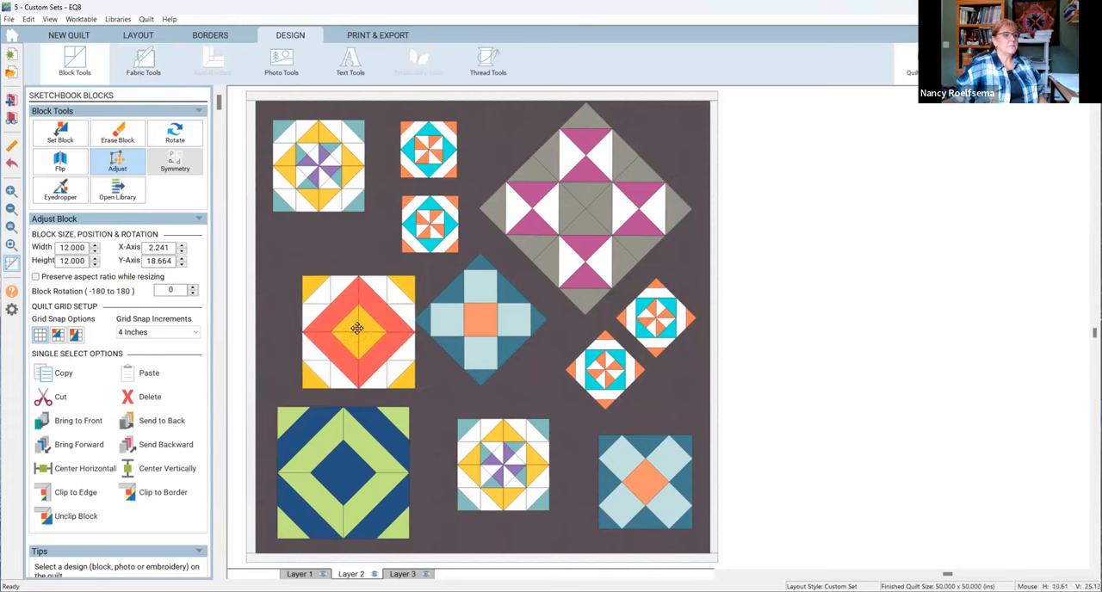
drag(357, 331, 291, 308)
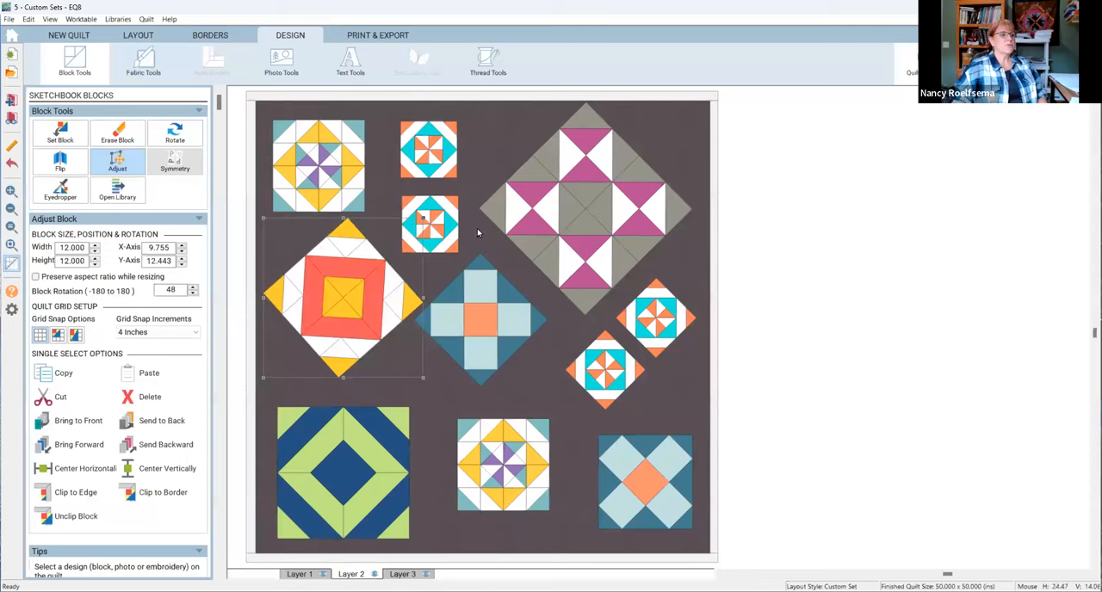
mouse_move(478, 137)
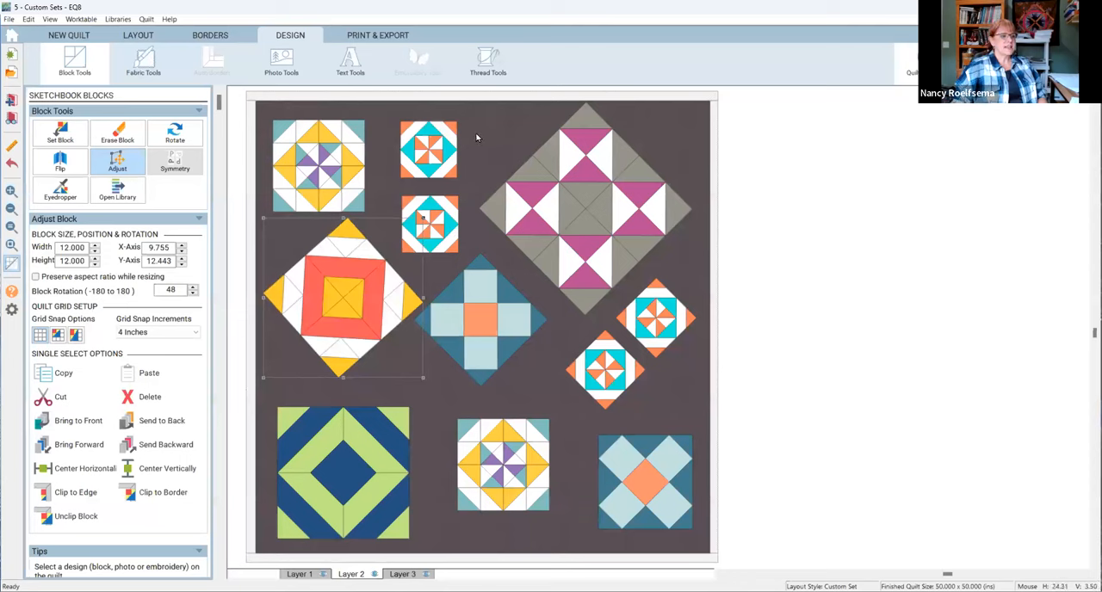
mouse_move(483, 225)
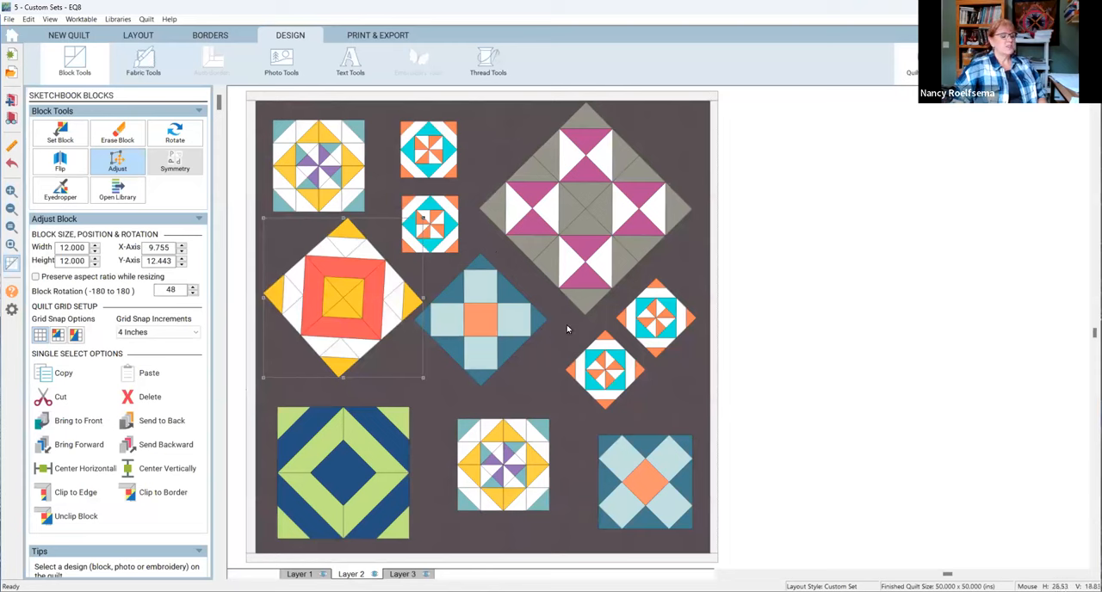
mouse_move(247, 330)
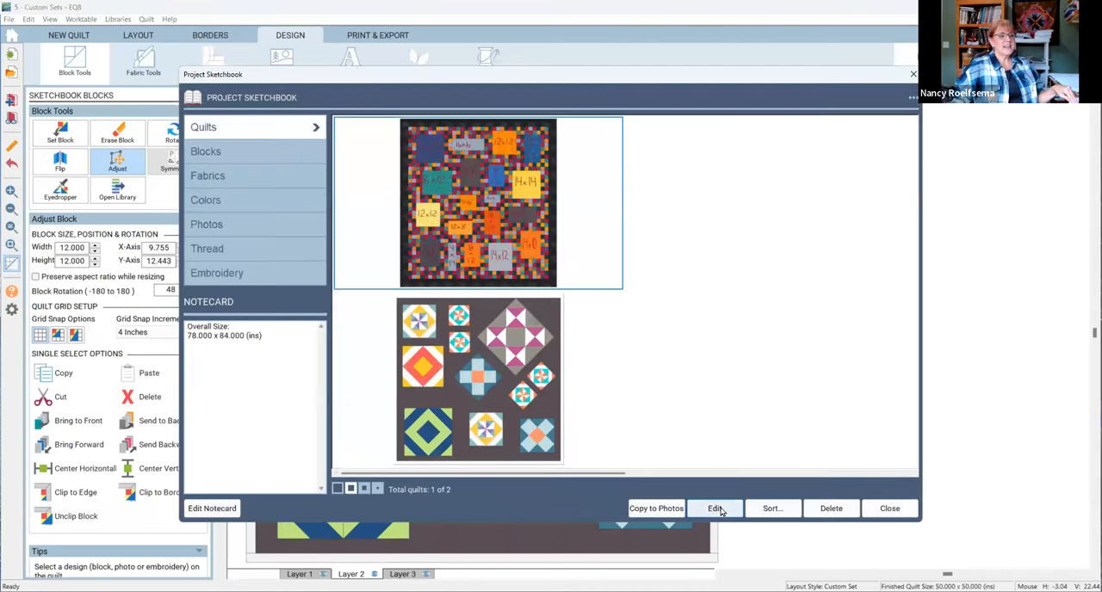
Step: Edit the labelled-rectangles quilt without saving to Sketchbook, and nudge its 14x14 block
click(715, 508)
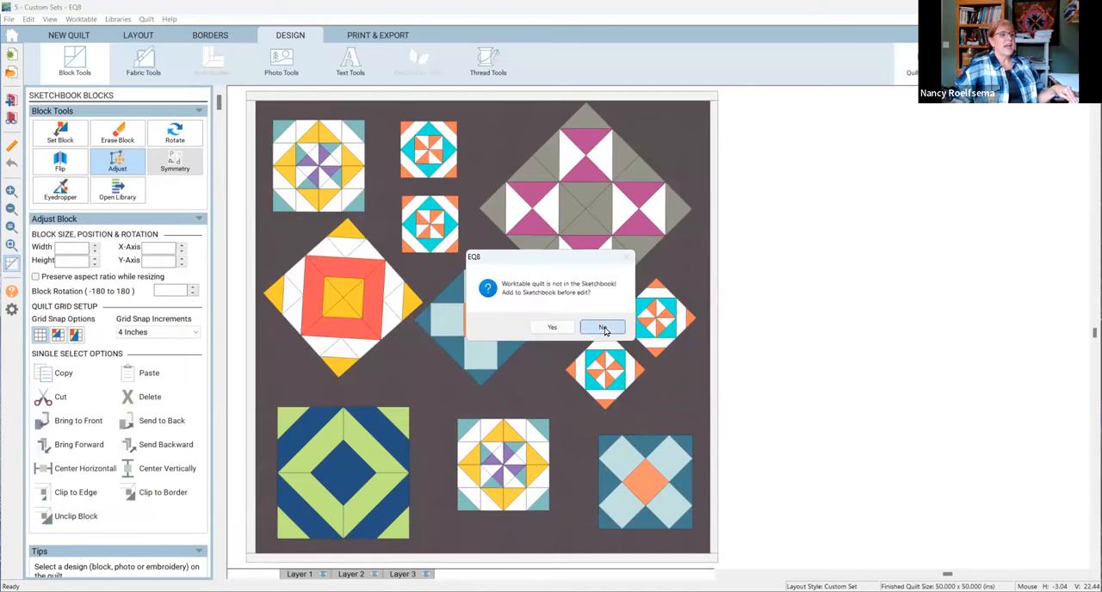
click(603, 328)
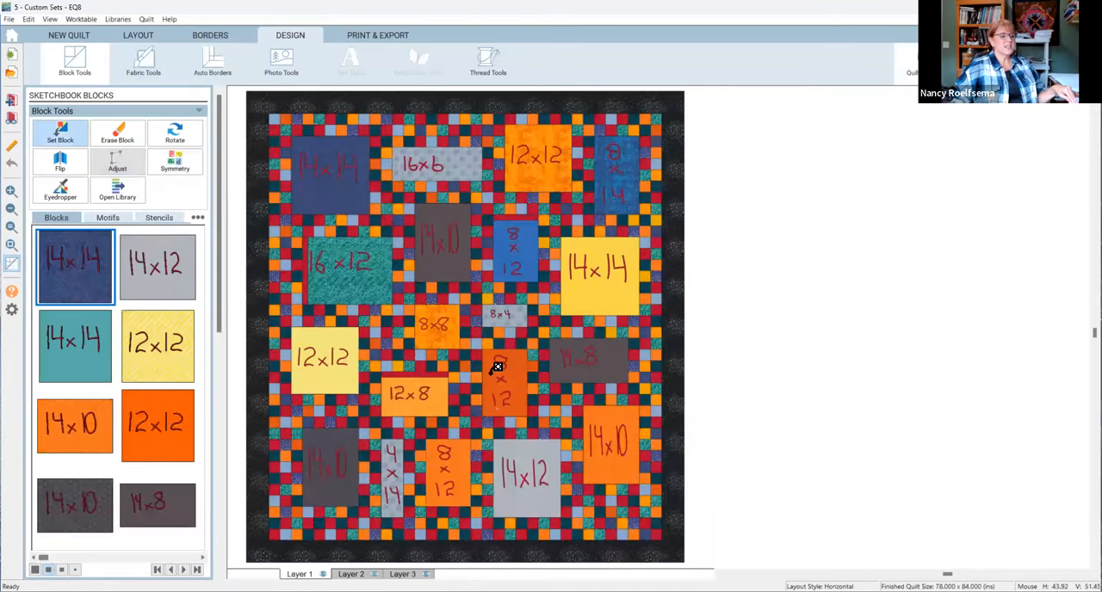
mouse_move(349, 184)
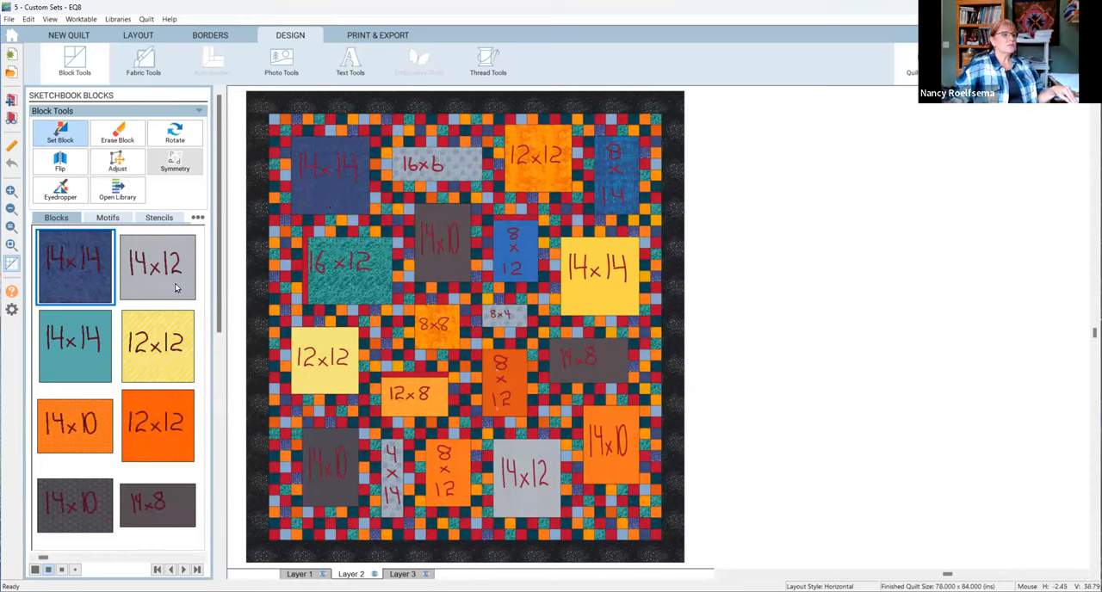
click(117, 162)
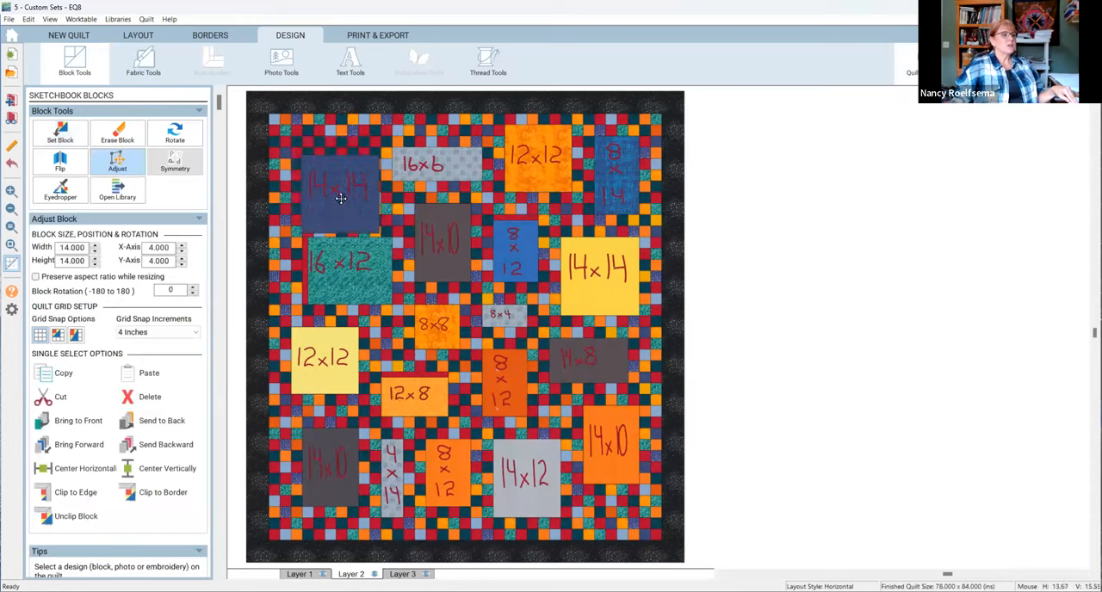
drag(340, 185, 383, 164)
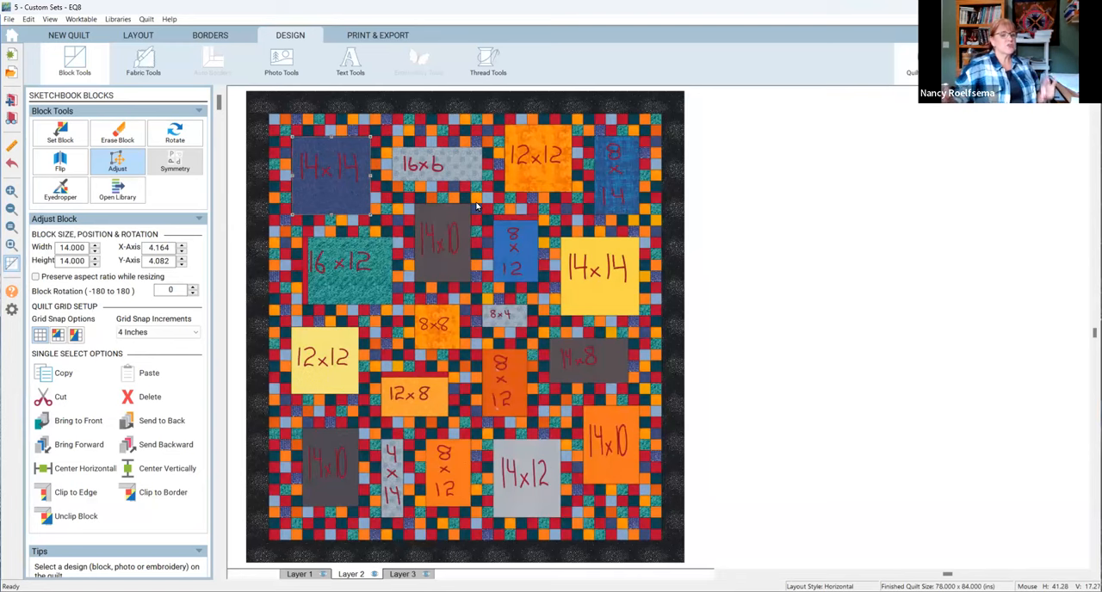
mouse_move(442, 73)
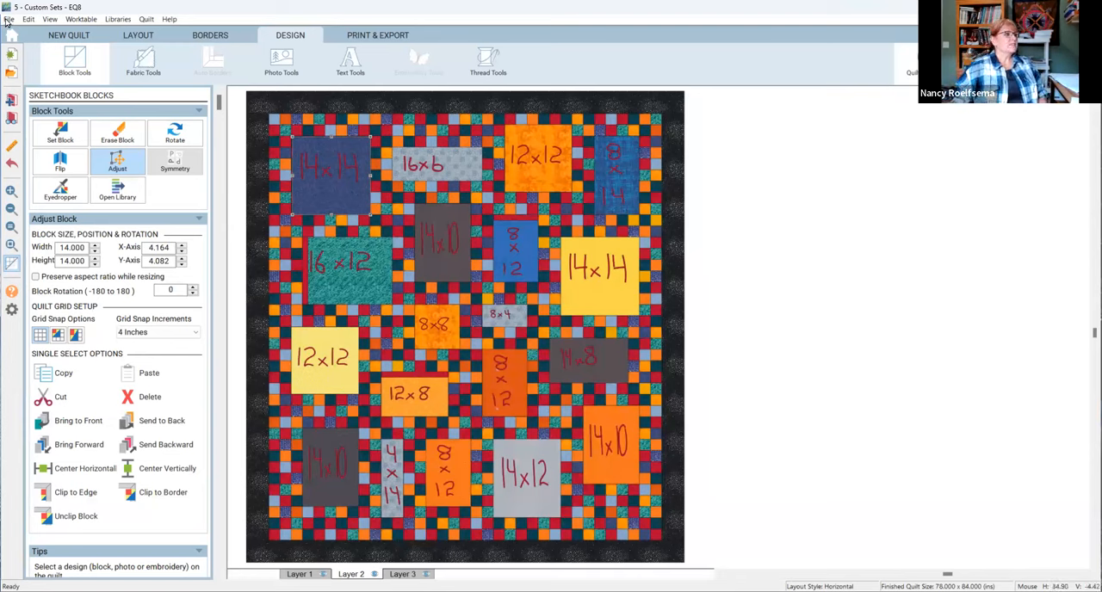
click(9, 19)
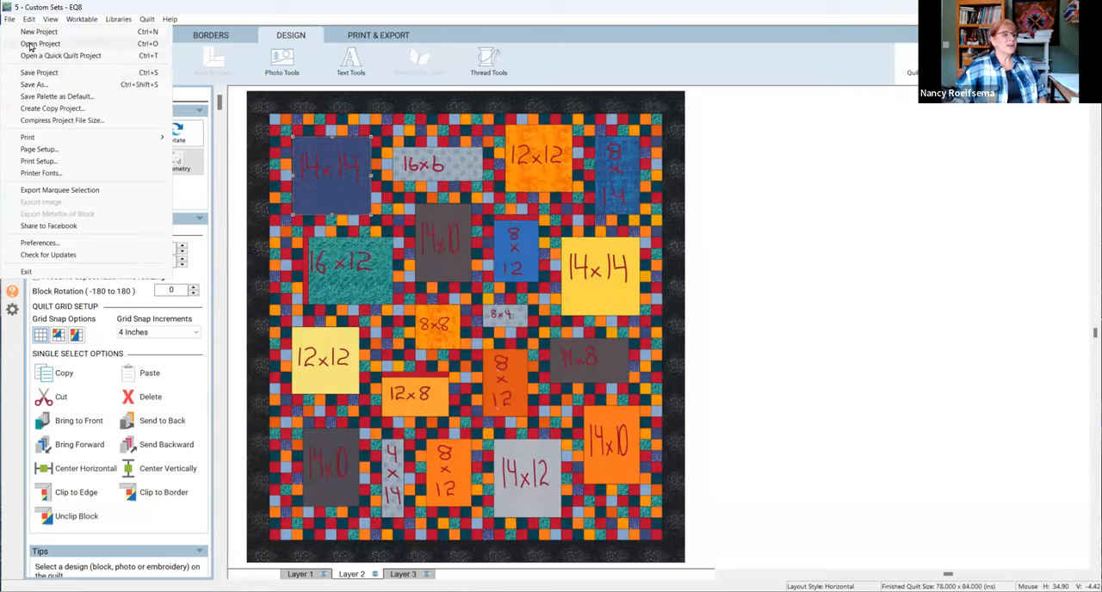
Step: Open the '4 - New York Beauty' project, declining to add the current quilt to the sketchbook
click(40, 44)
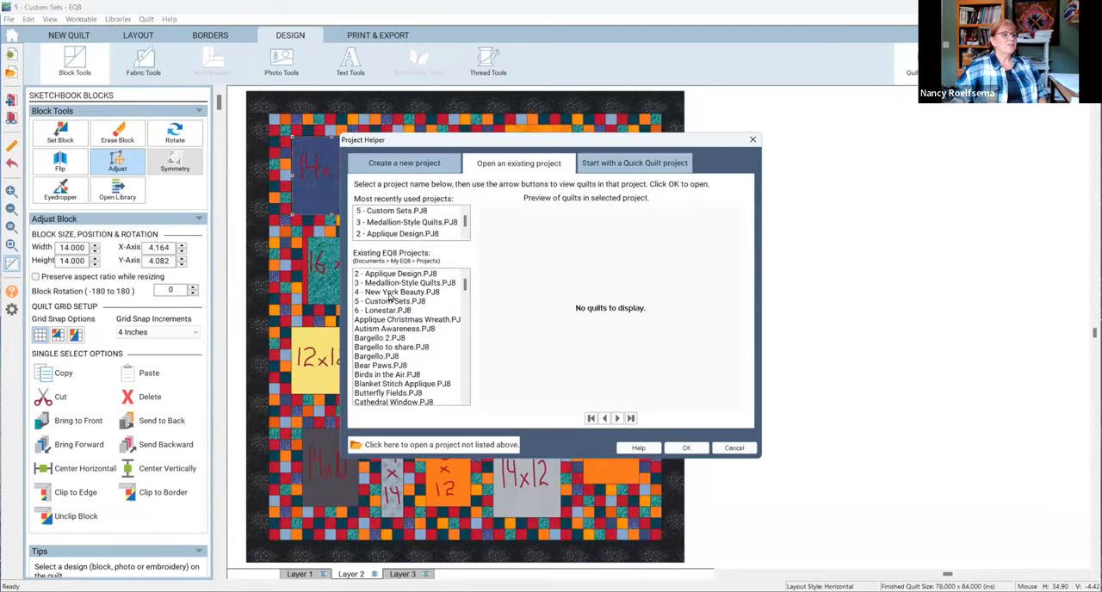
click(397, 291)
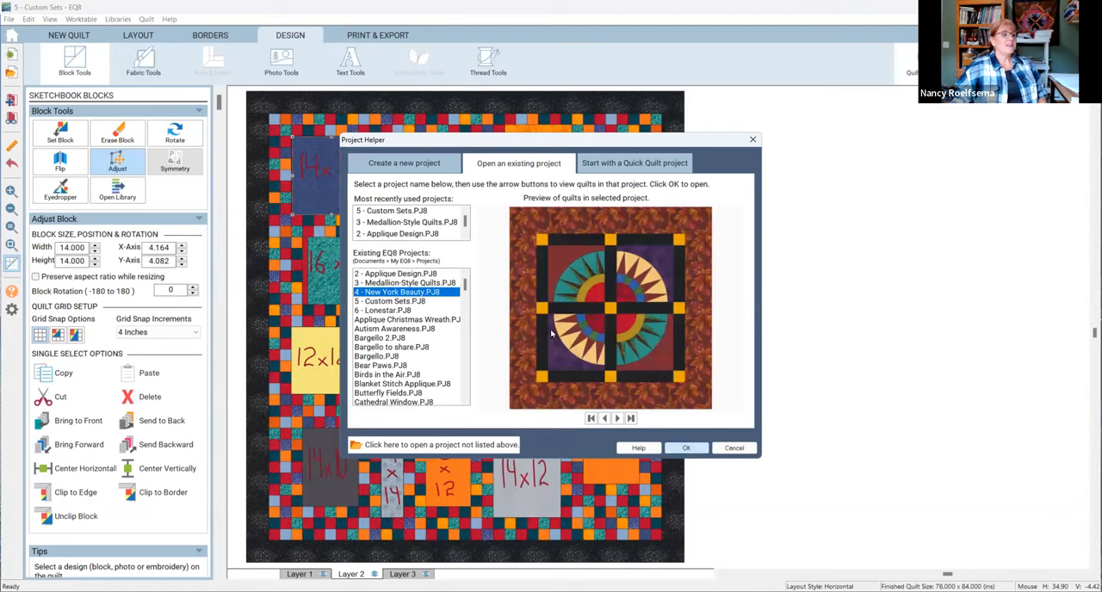
click(686, 448)
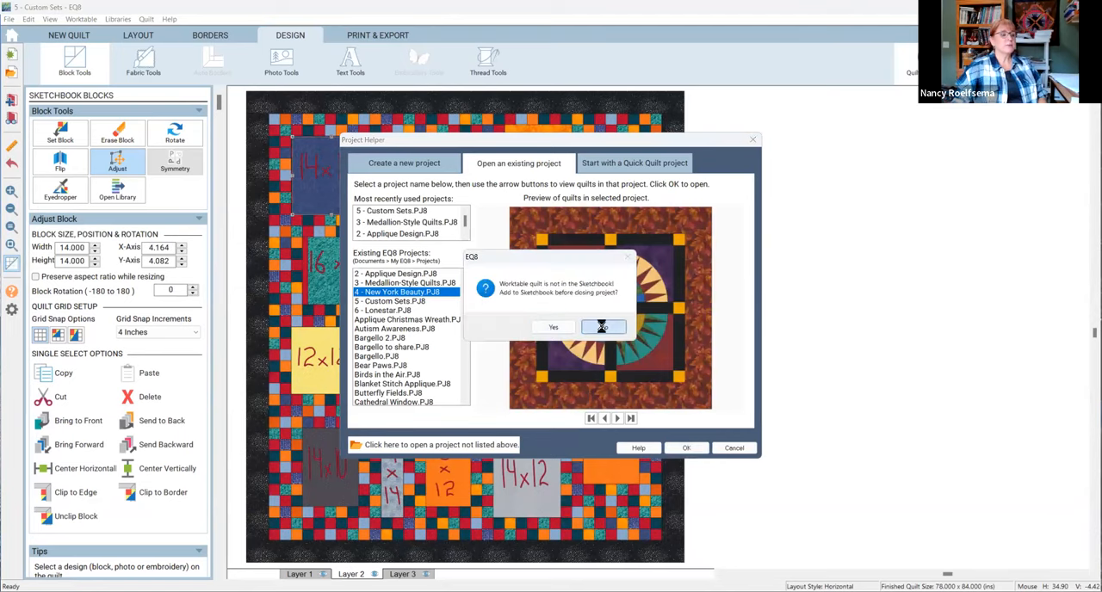
click(602, 327)
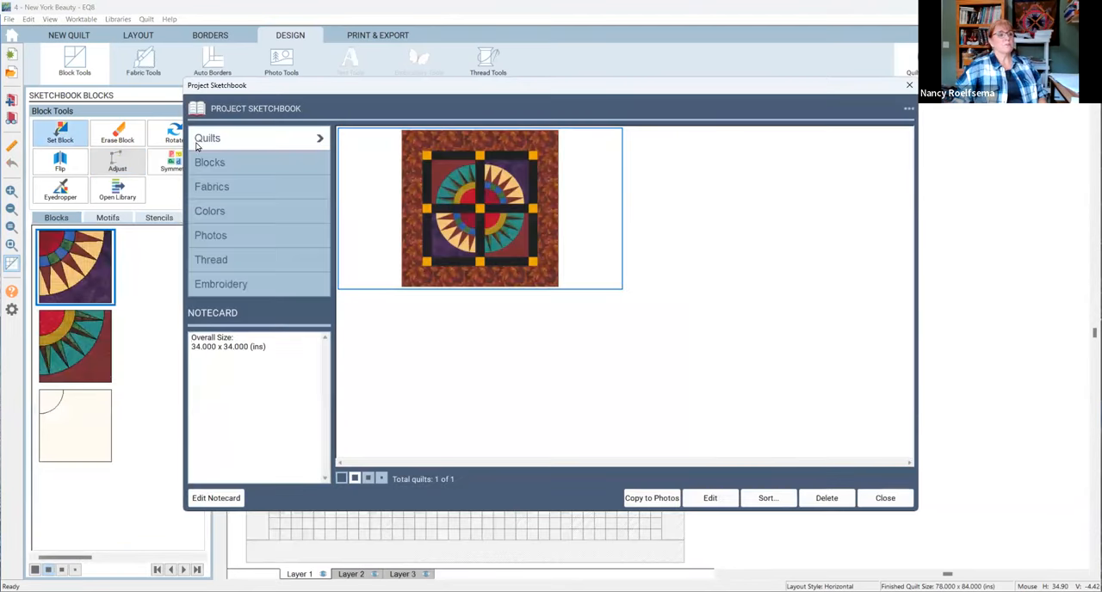
mouse_move(282, 172)
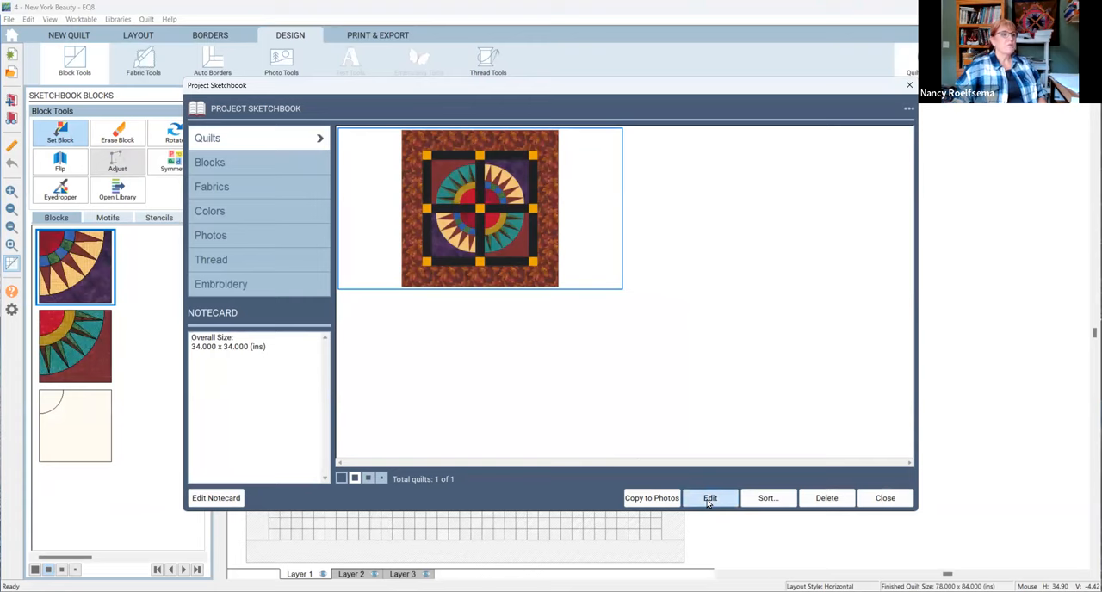
Step: Close the Project Sketchbook to reach the empty 8-by-8-inch block worktable
click(709, 497)
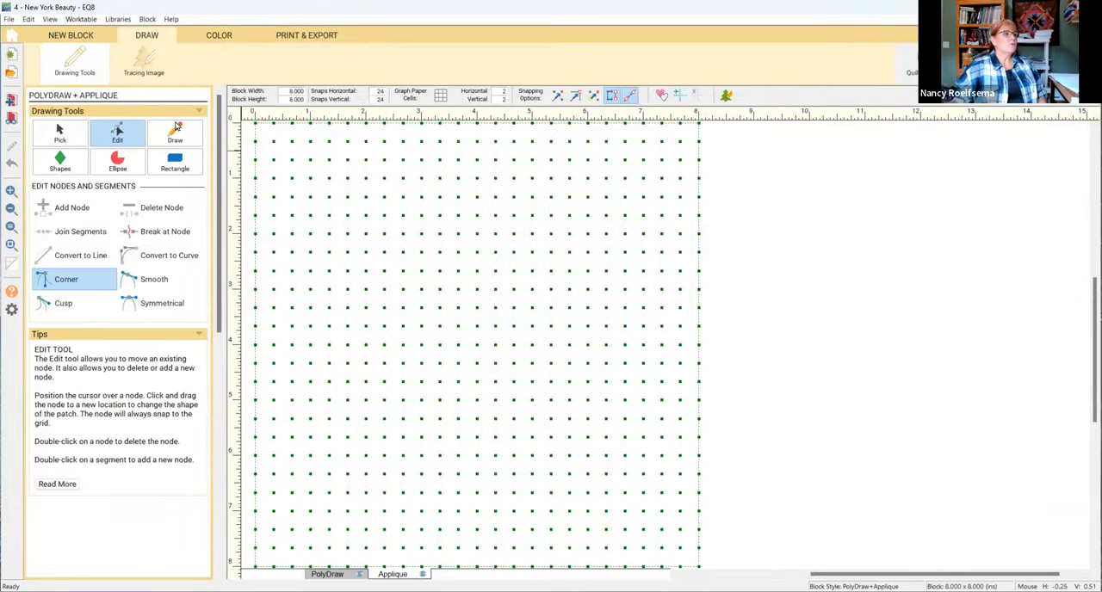
Step: Draw a curved arc from the block's left edge on the PolyDraw board
click(175, 133)
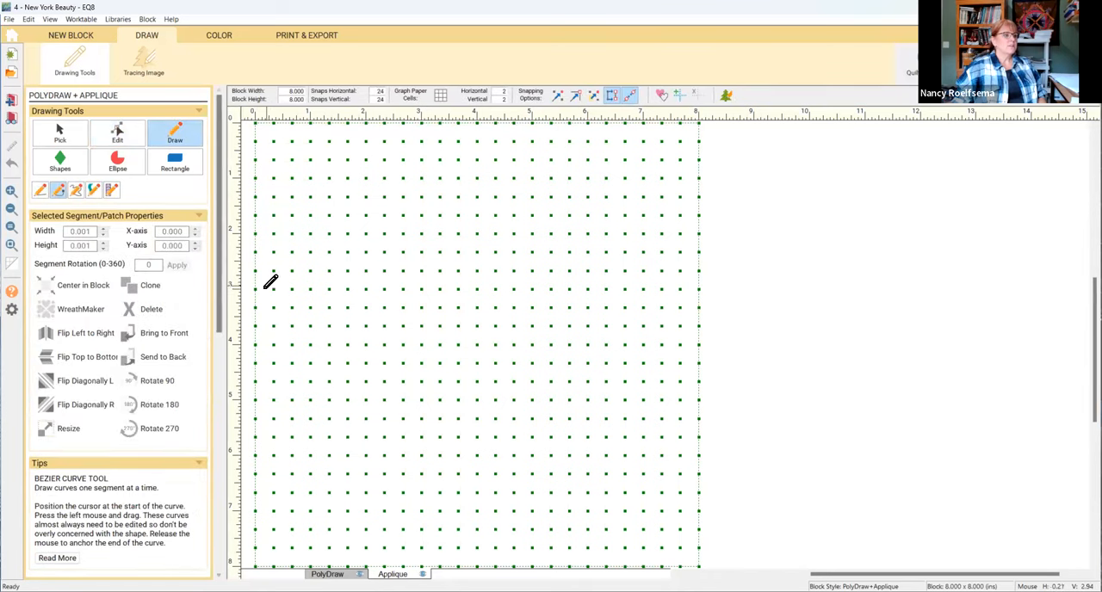
drag(271, 284, 422, 120)
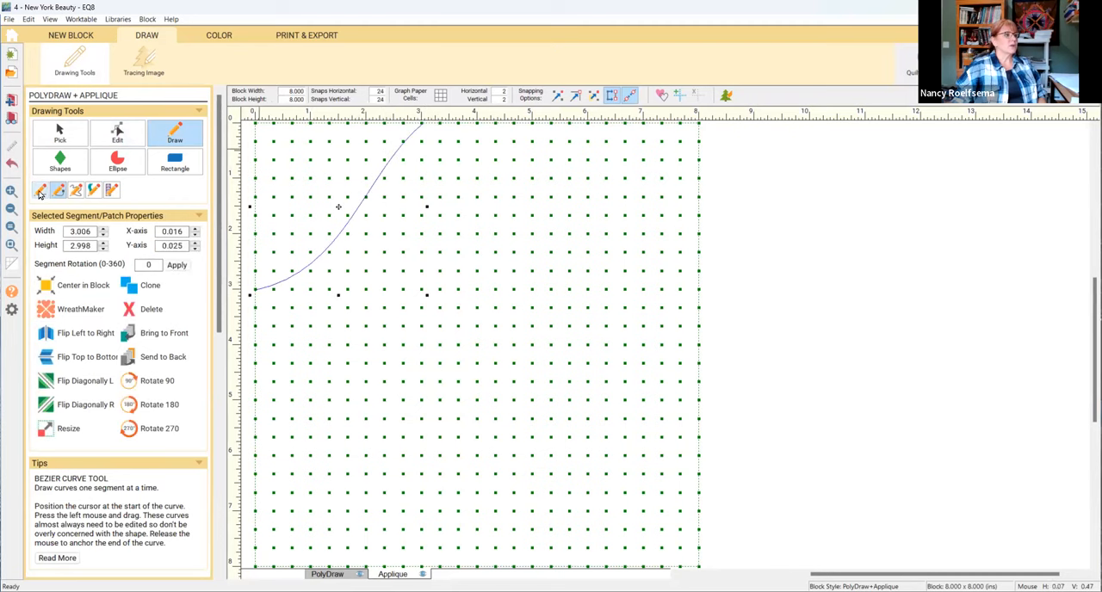
click(59, 189)
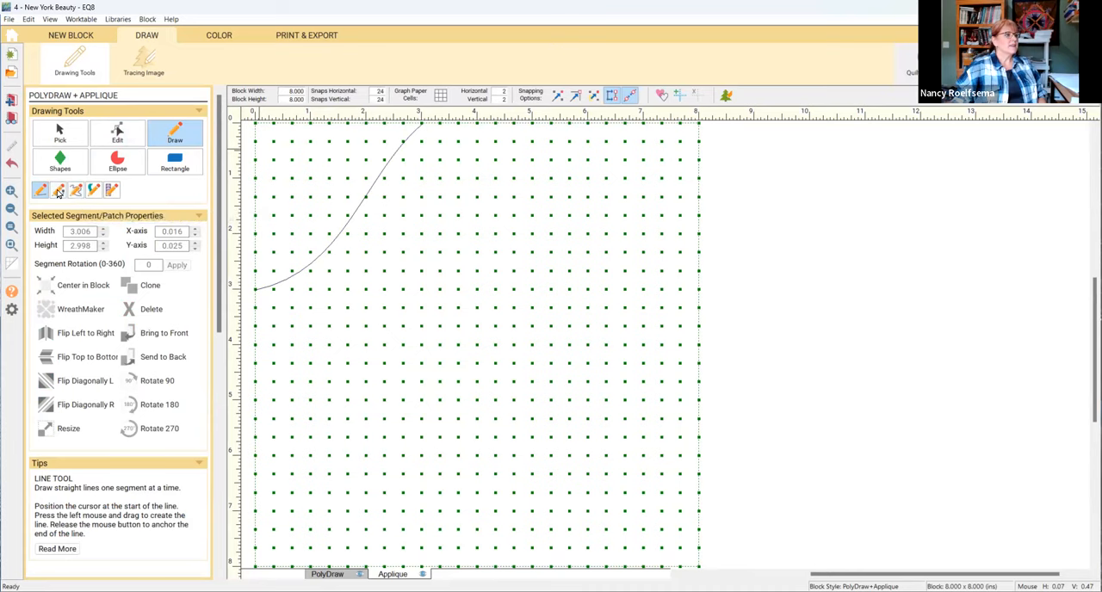
click(58, 189)
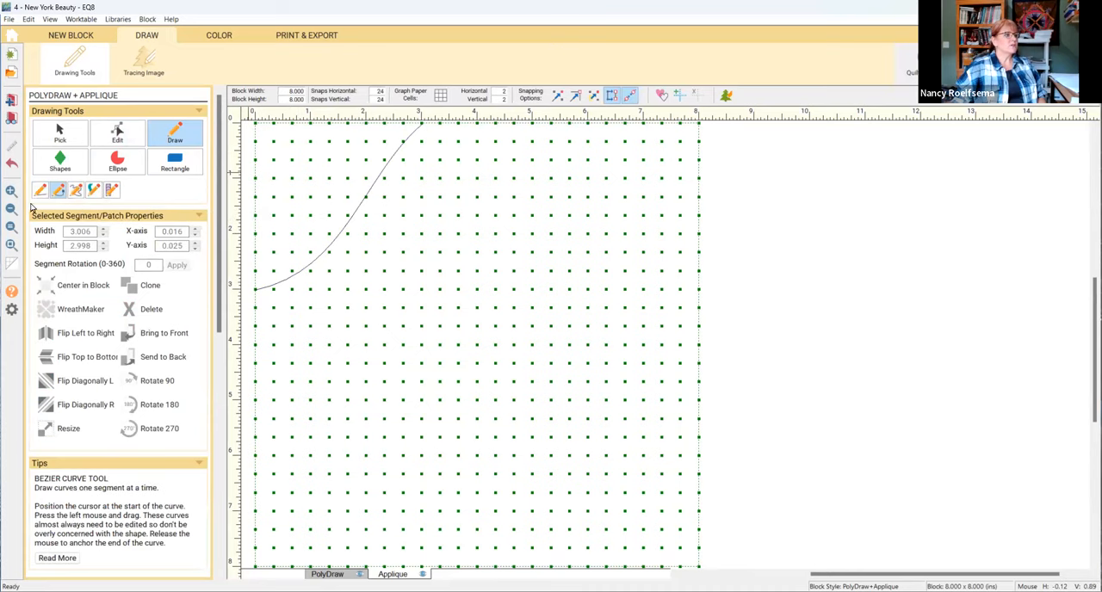
Step: Draw a straight horizontal line across the top of the block, then start a new block
click(58, 190)
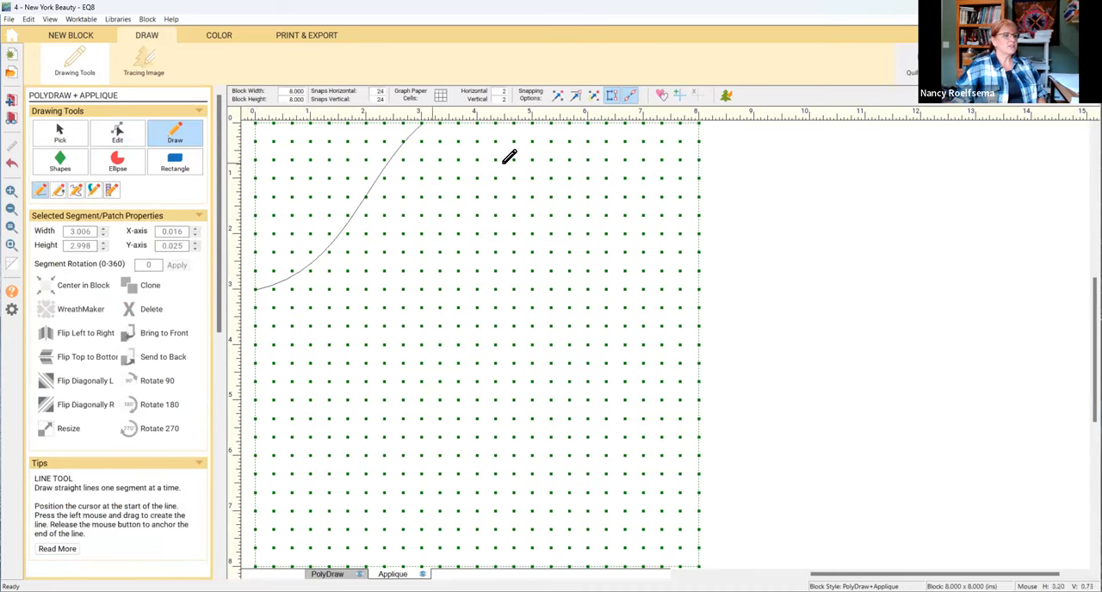
drag(250, 179, 702, 178)
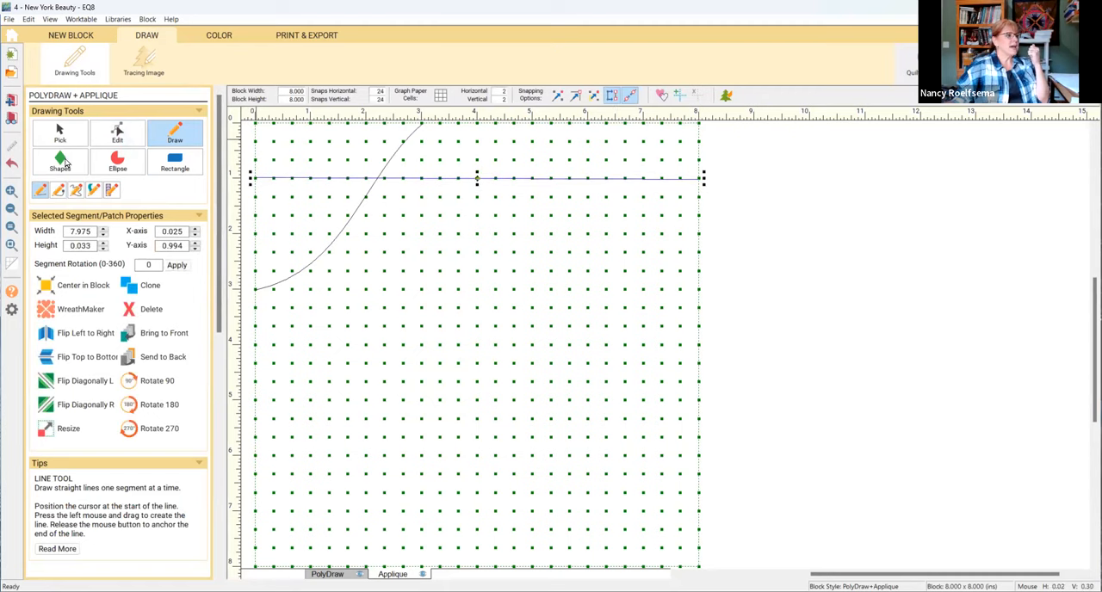
click(59, 134)
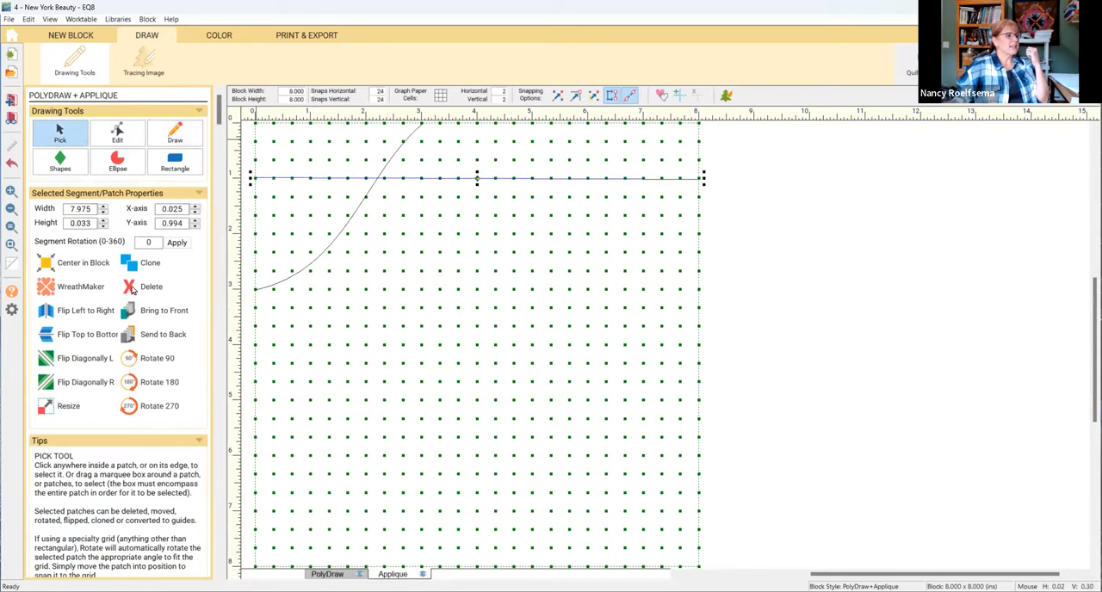
mouse_move(220, 35)
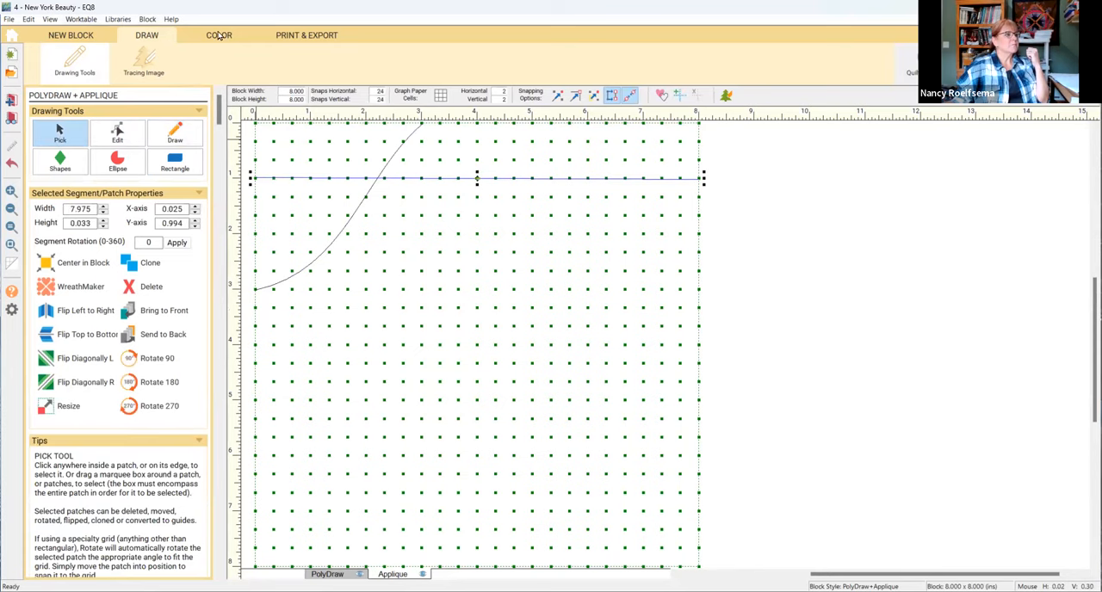
click(71, 35)
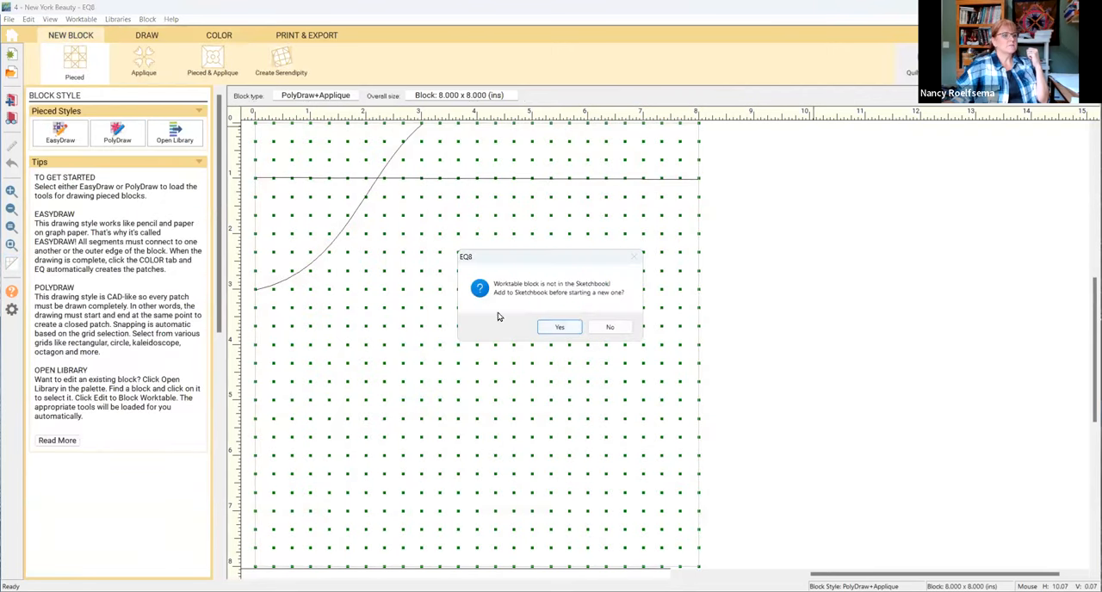
Step: Decline saving the old block and draw quarter-circle arcs from top to left edge in EasyDraw
click(559, 327)
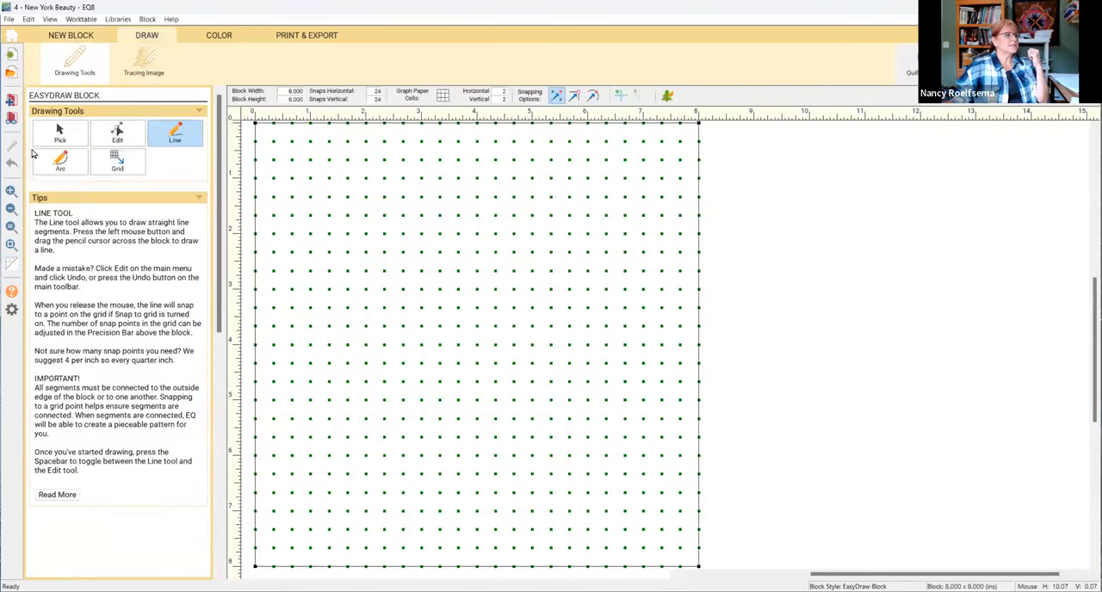
click(60, 160)
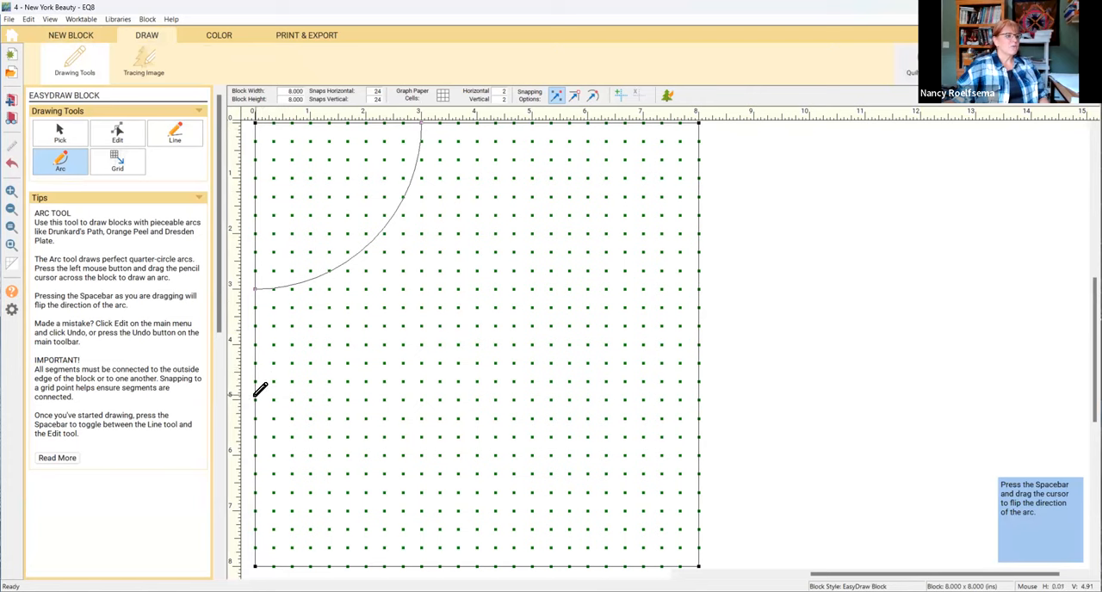
drag(258, 387, 534, 119)
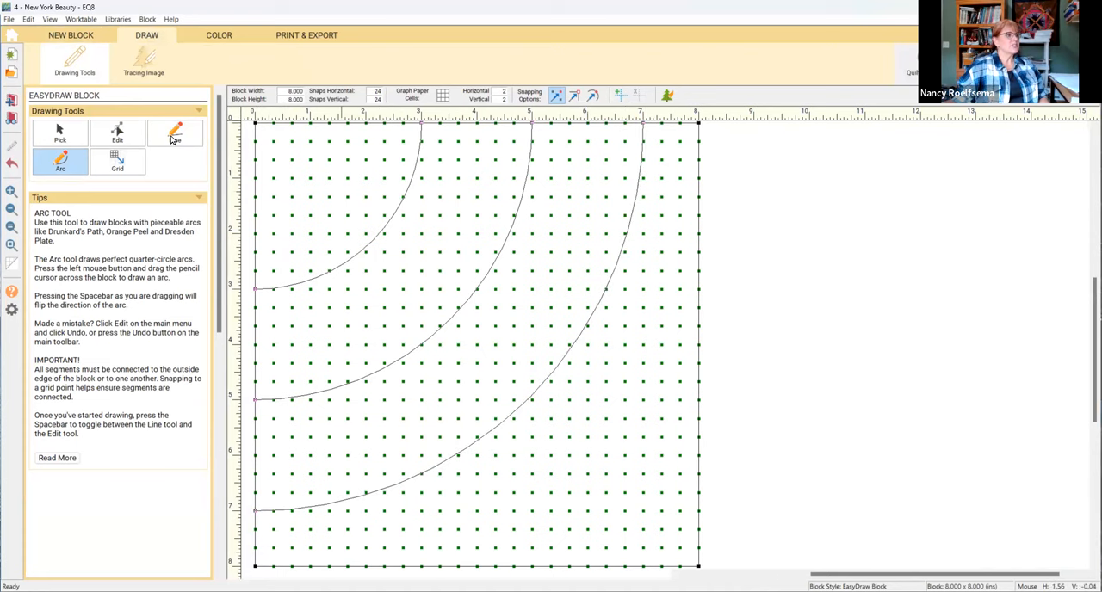
click(175, 134)
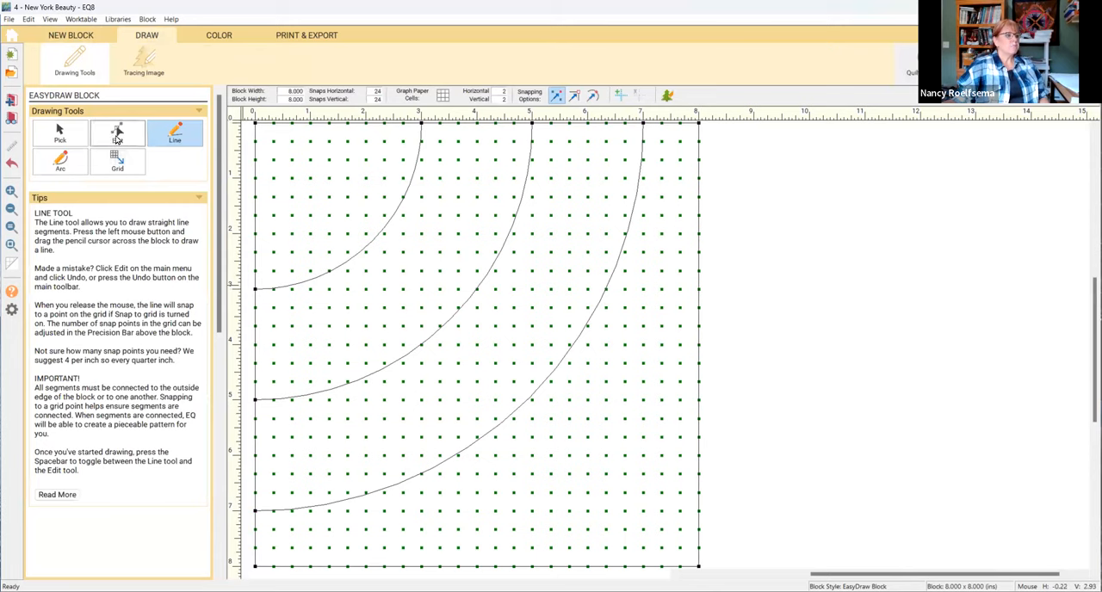
click(117, 133)
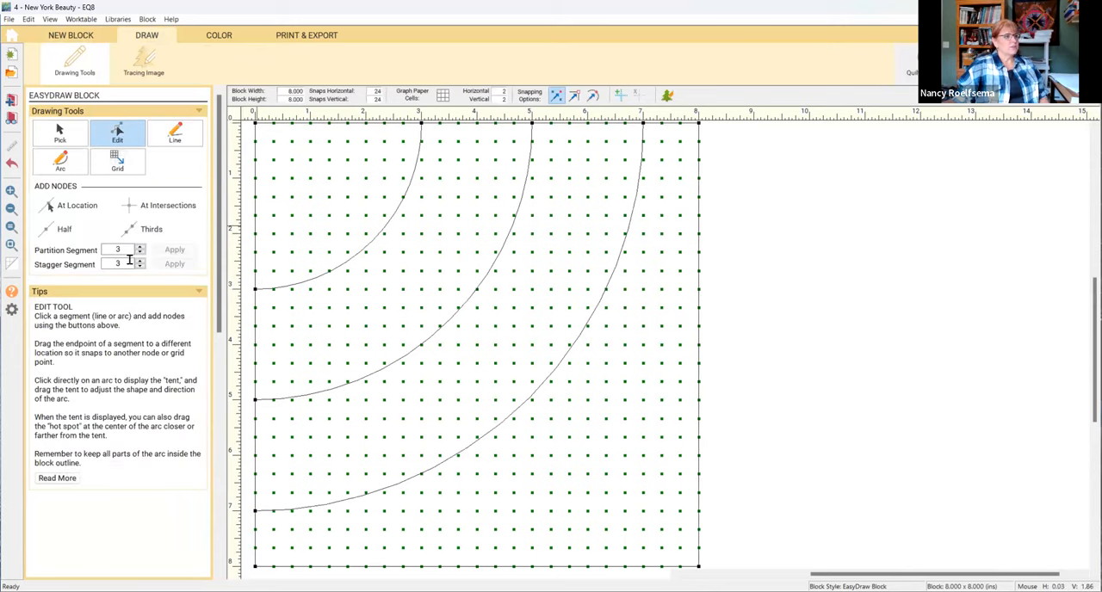
Step: Divide the arc into 4 staggered segments and begin drawing spike edges between arcs
click(139, 246)
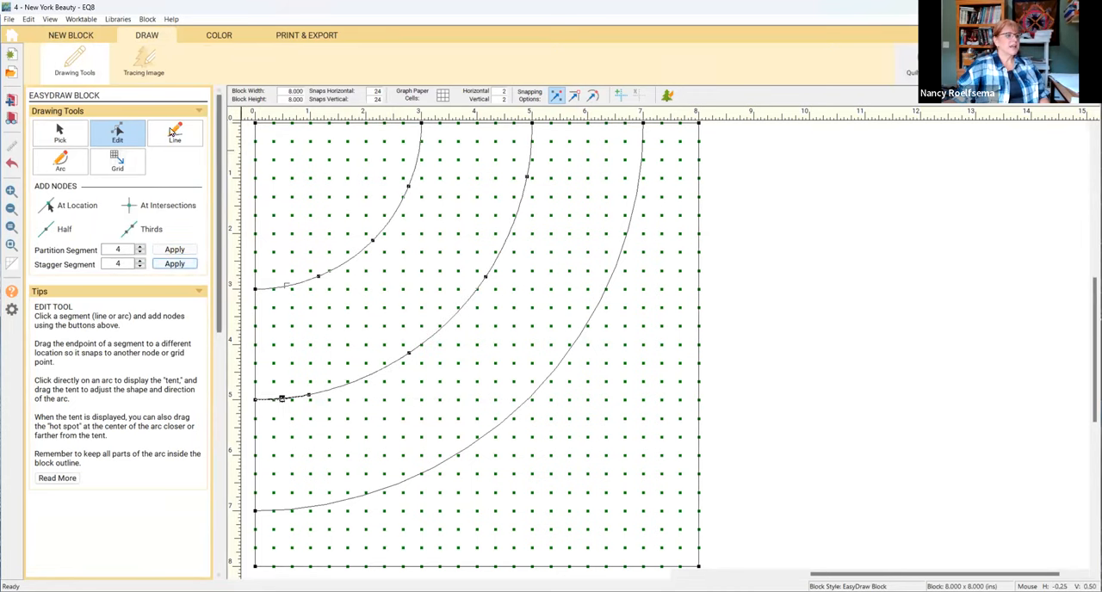
click(174, 134)
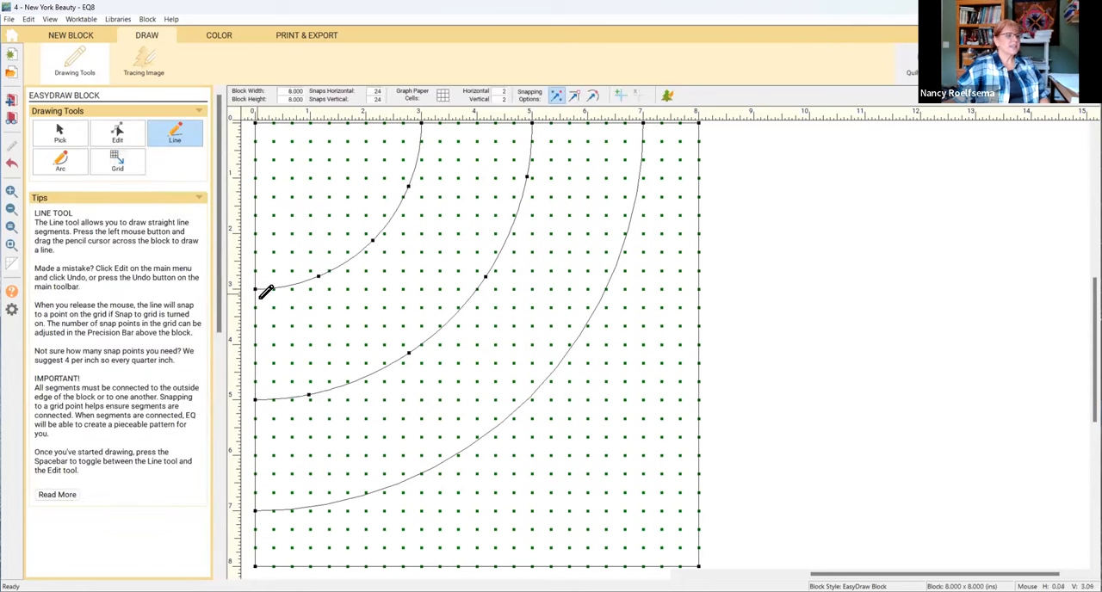
drag(265, 291, 308, 398)
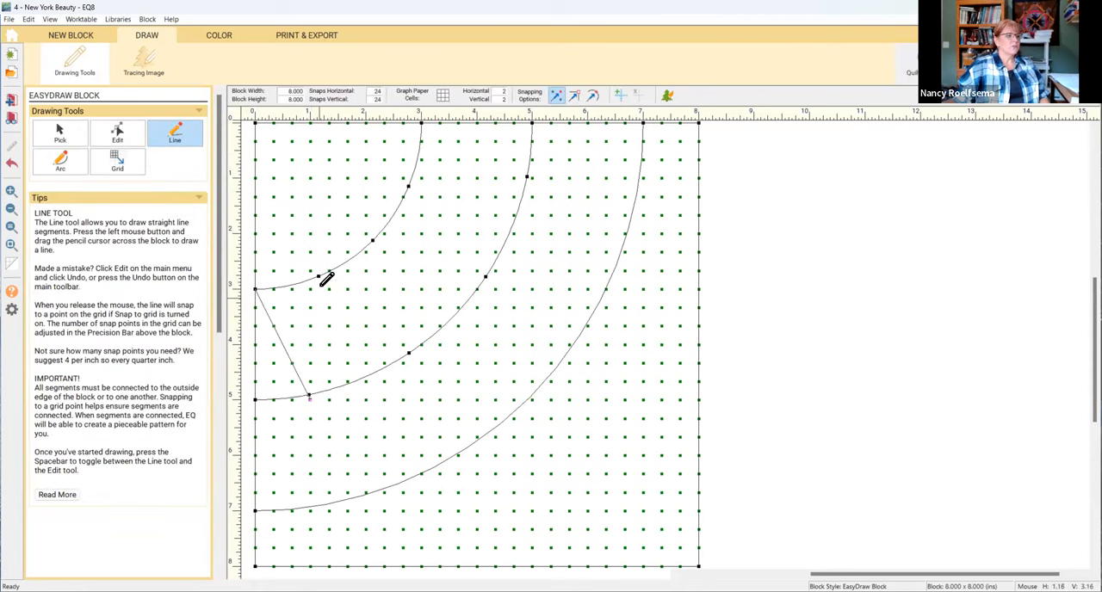
drag(310, 273, 416, 350)
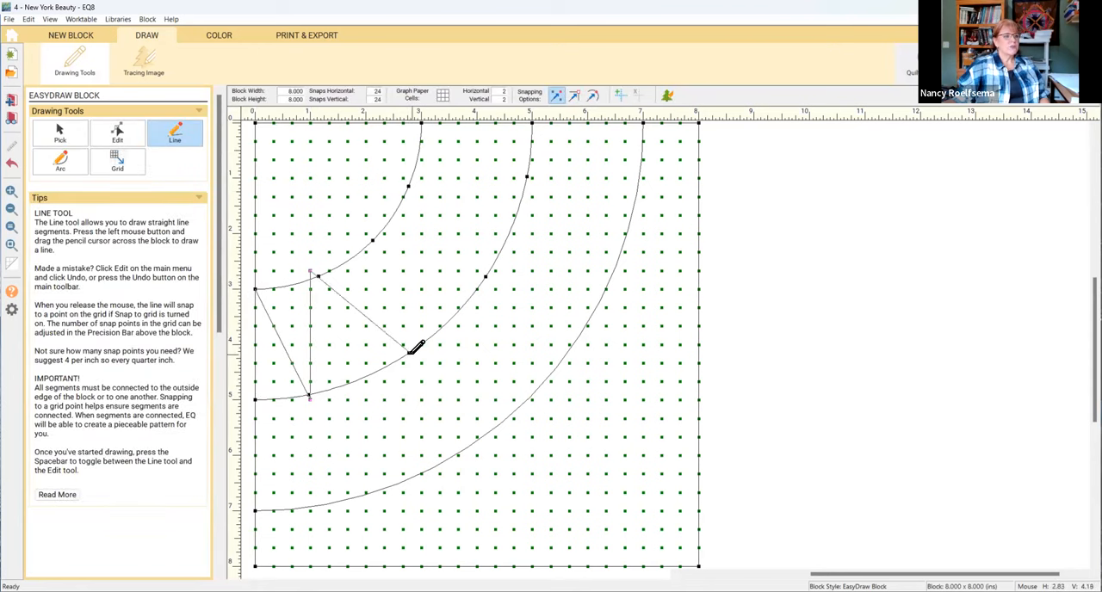
Step: Finish the zigzag spikes around the arc band and view the New York Beauty quilt layout
drag(405, 352, 366, 237)
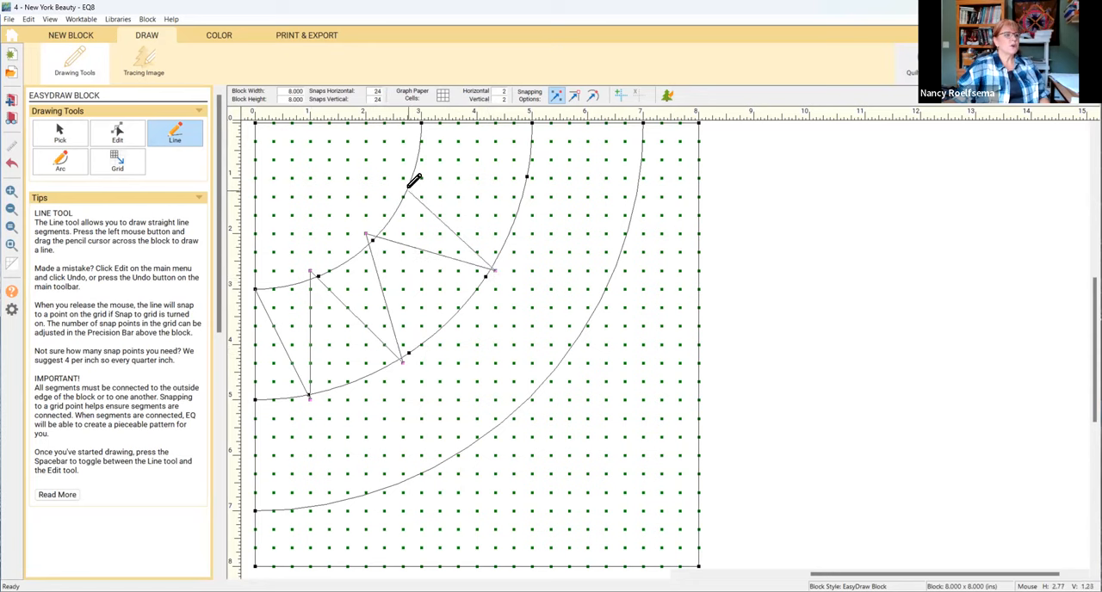
drag(409, 187, 529, 176)
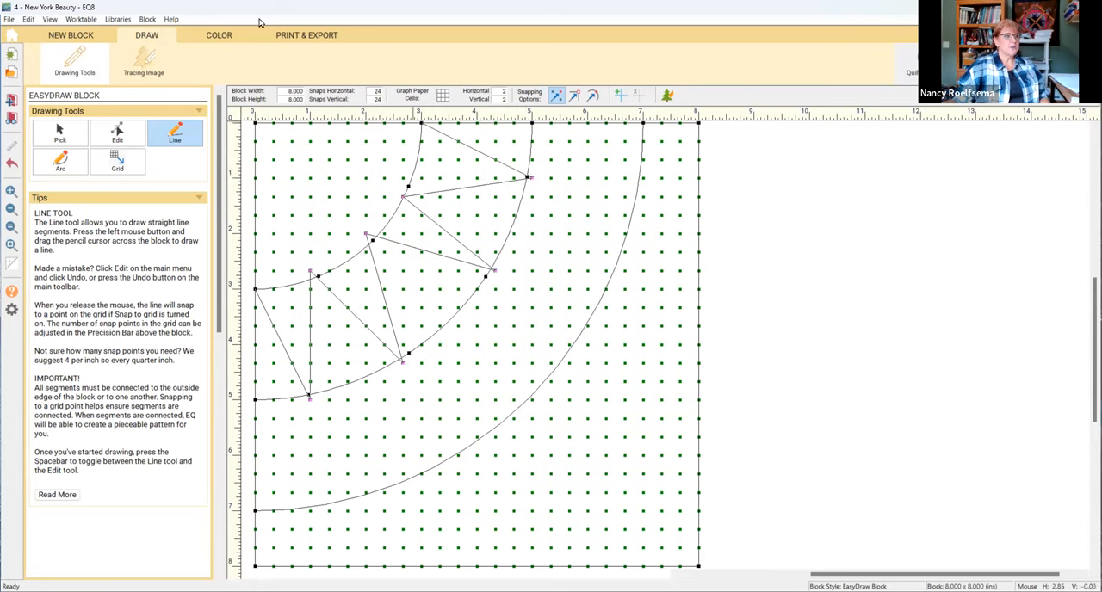
click(219, 34)
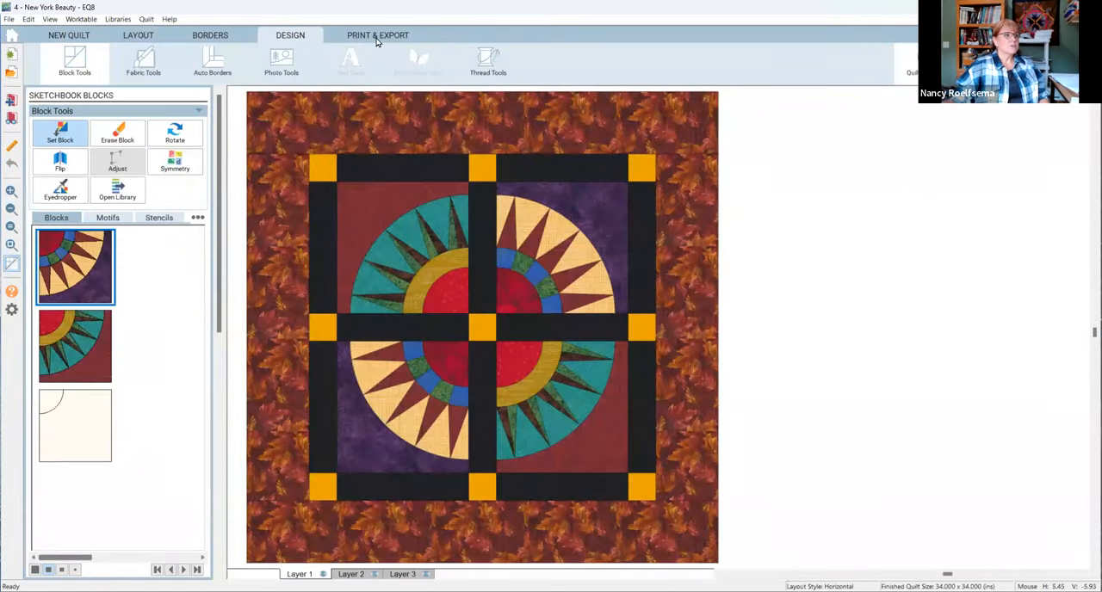
Step: Open the Print & Export options for the New York Beauty quilt
click(377, 34)
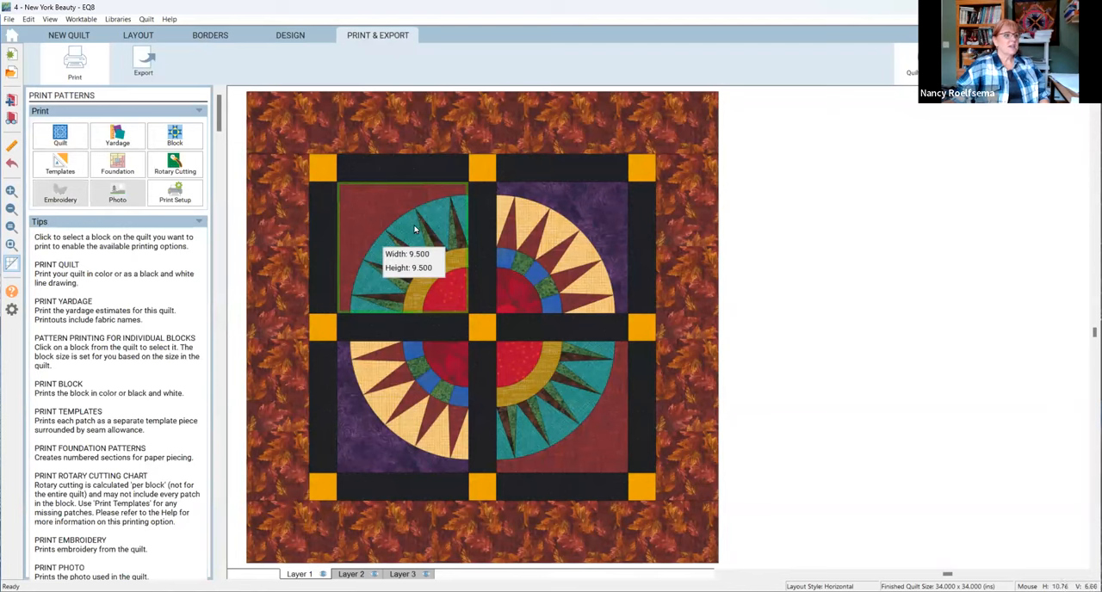
mouse_move(374, 302)
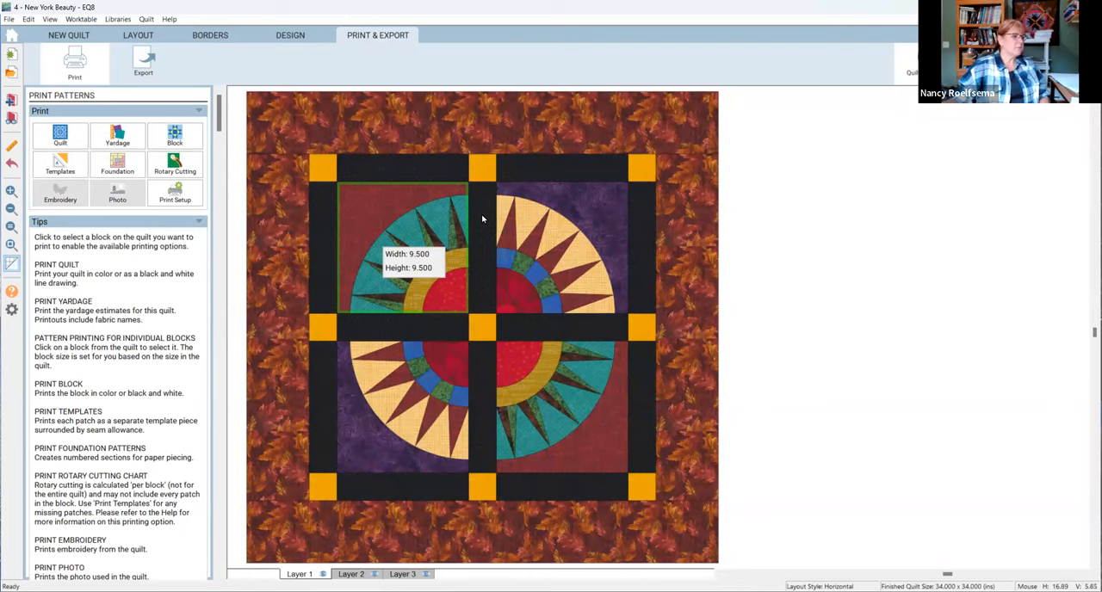
mouse_move(578, 267)
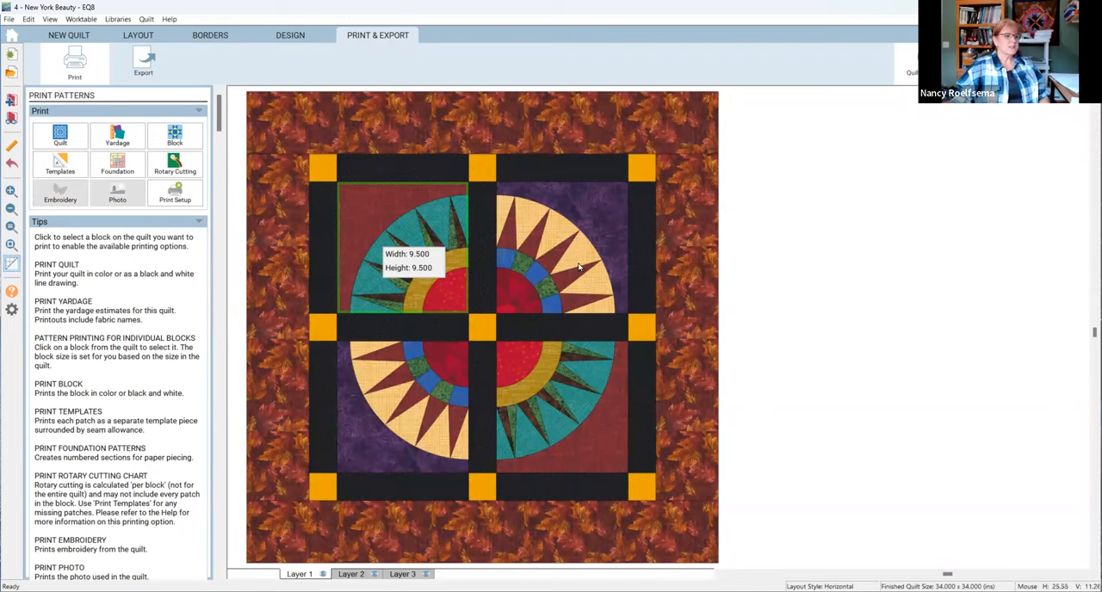
mouse_move(583, 261)
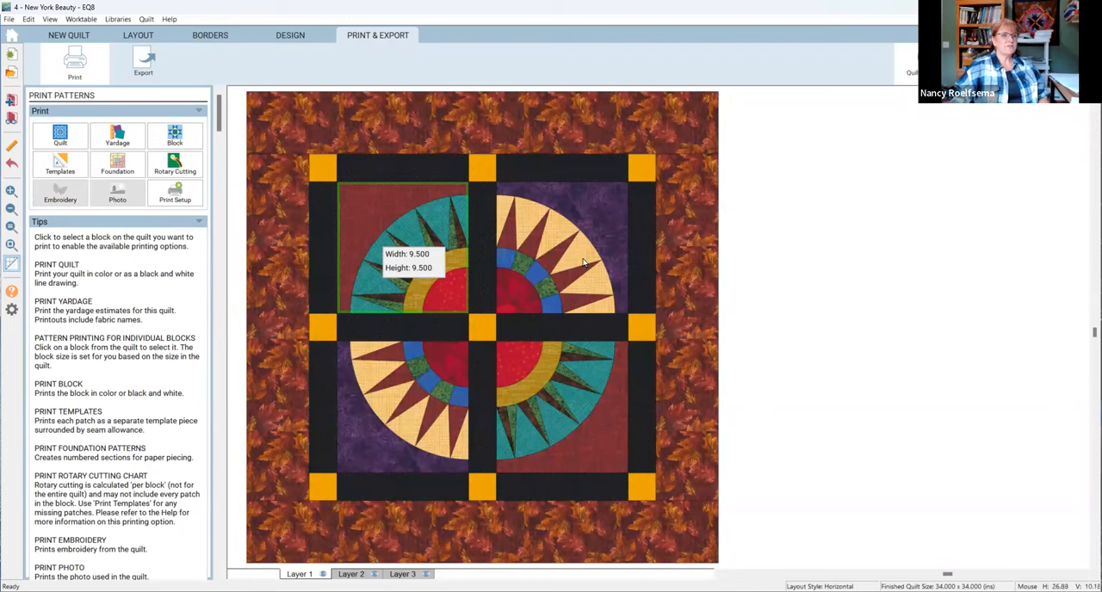
mouse_move(577, 260)
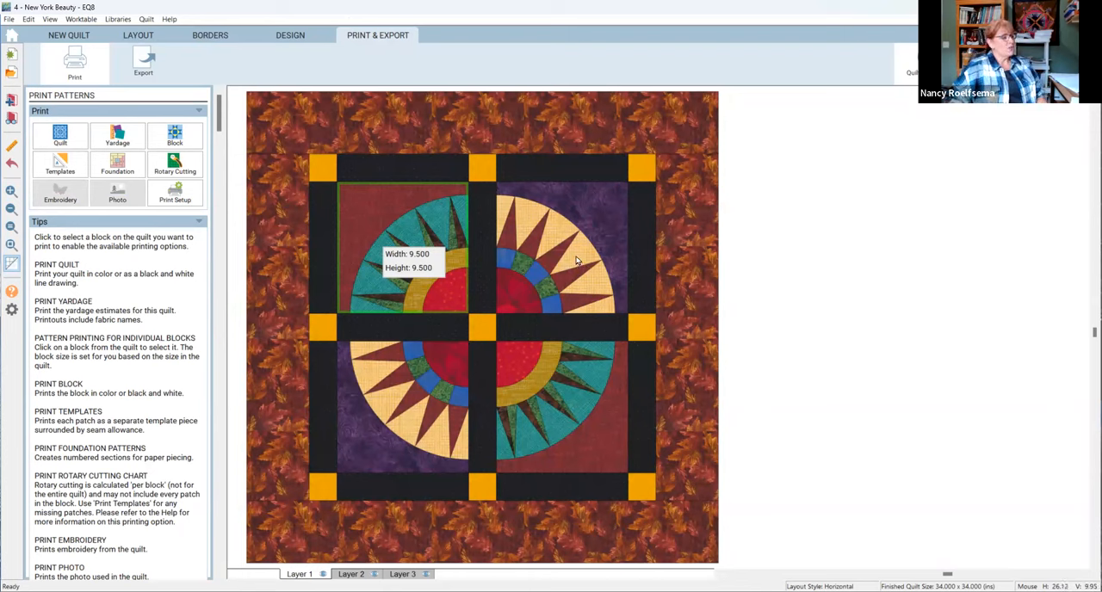